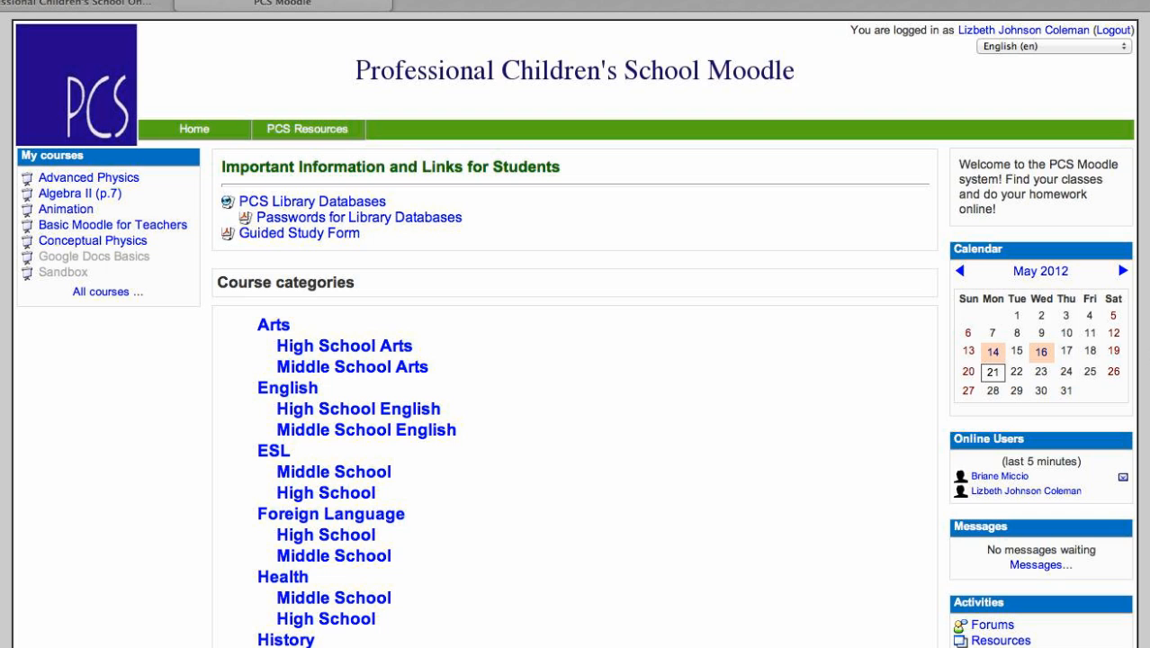
mouse_move(741, 398)
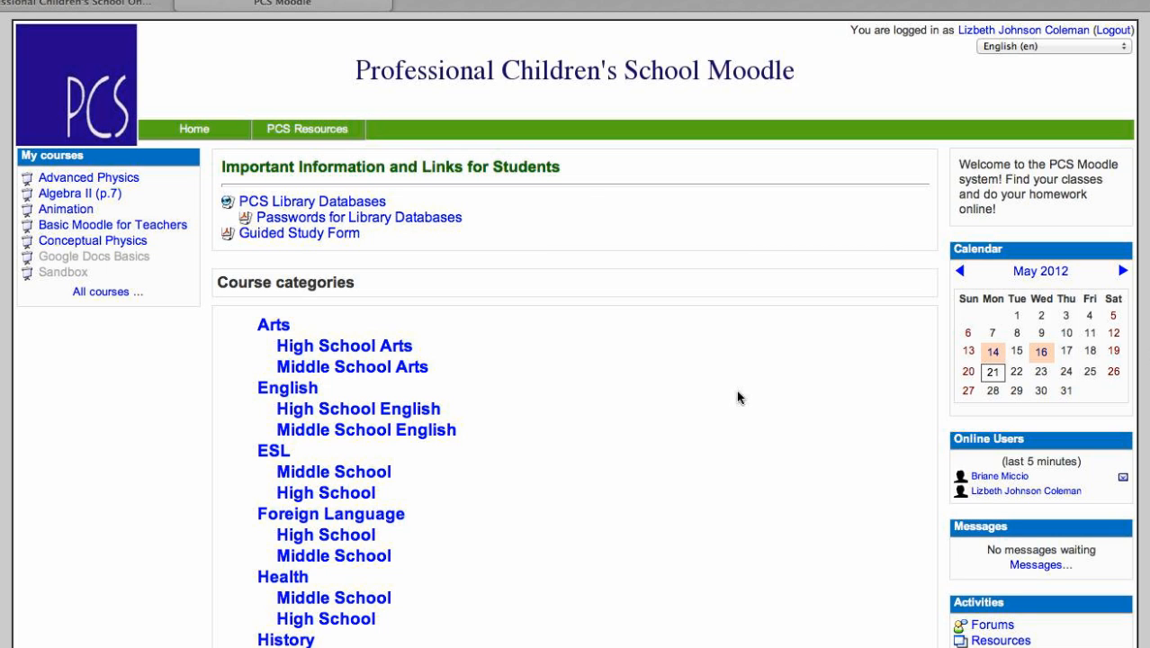
Open the Middle School Other category and enter the Animation course
scroll("down", 3)
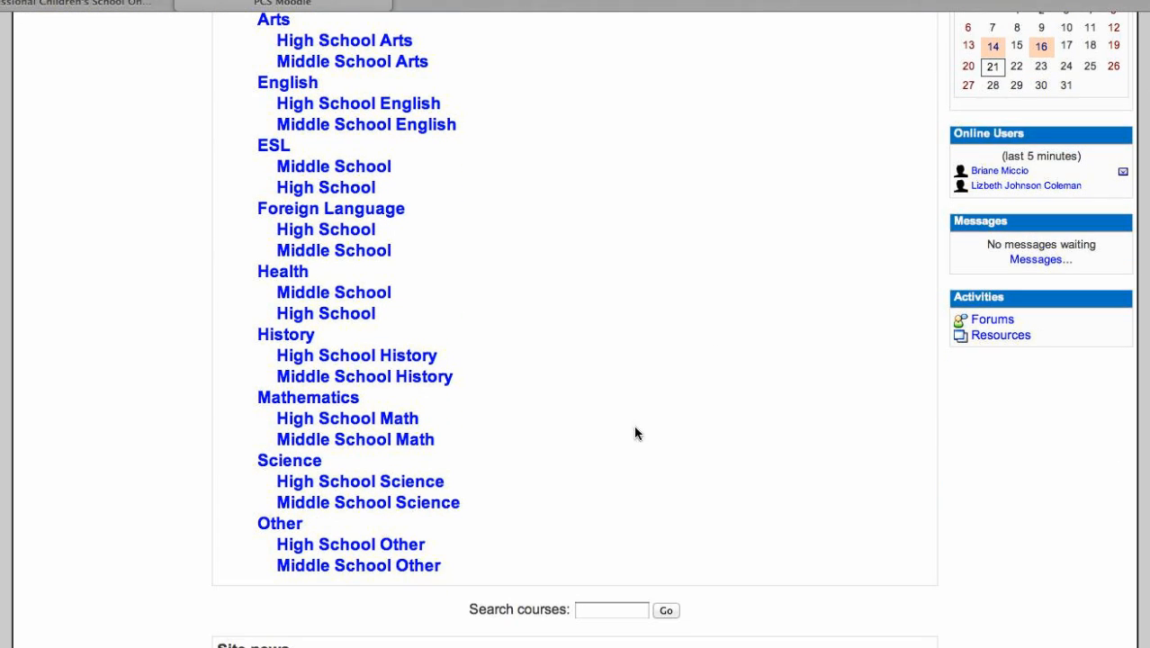
left_click(356, 565)
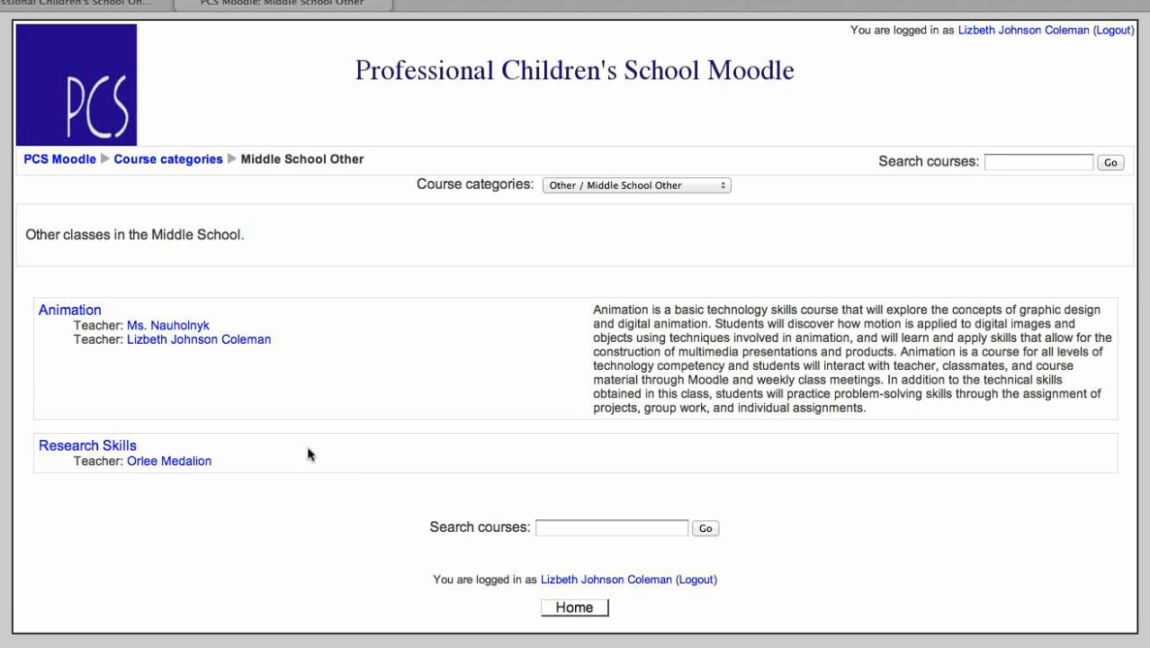
left_click(68, 309)
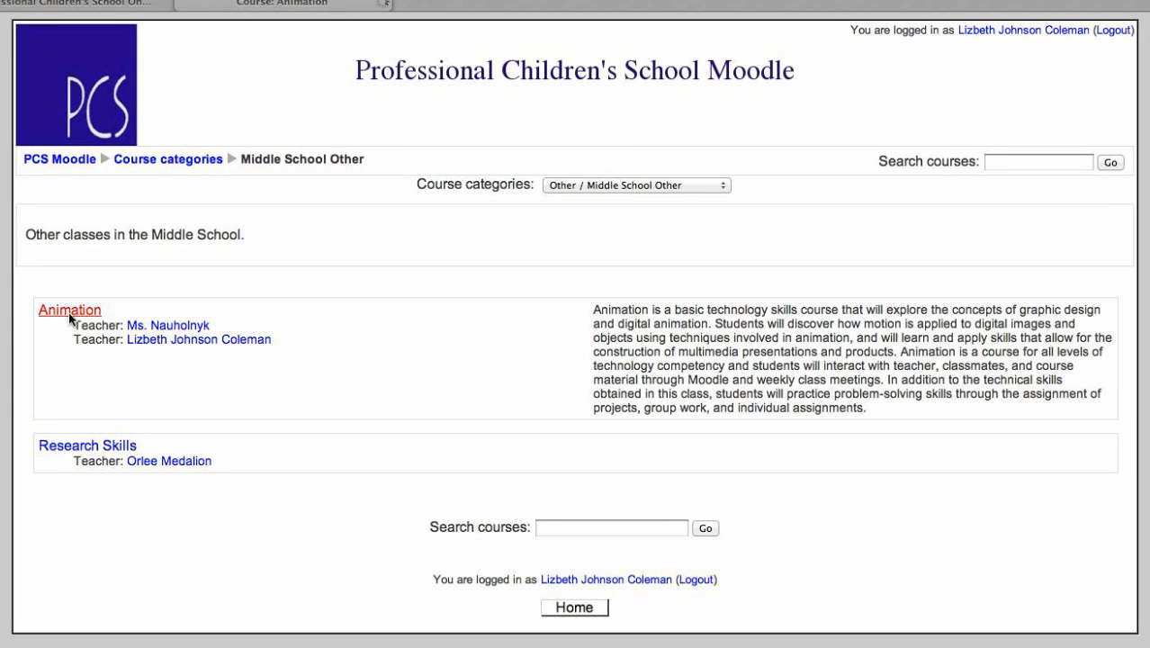
left_click(68, 310)
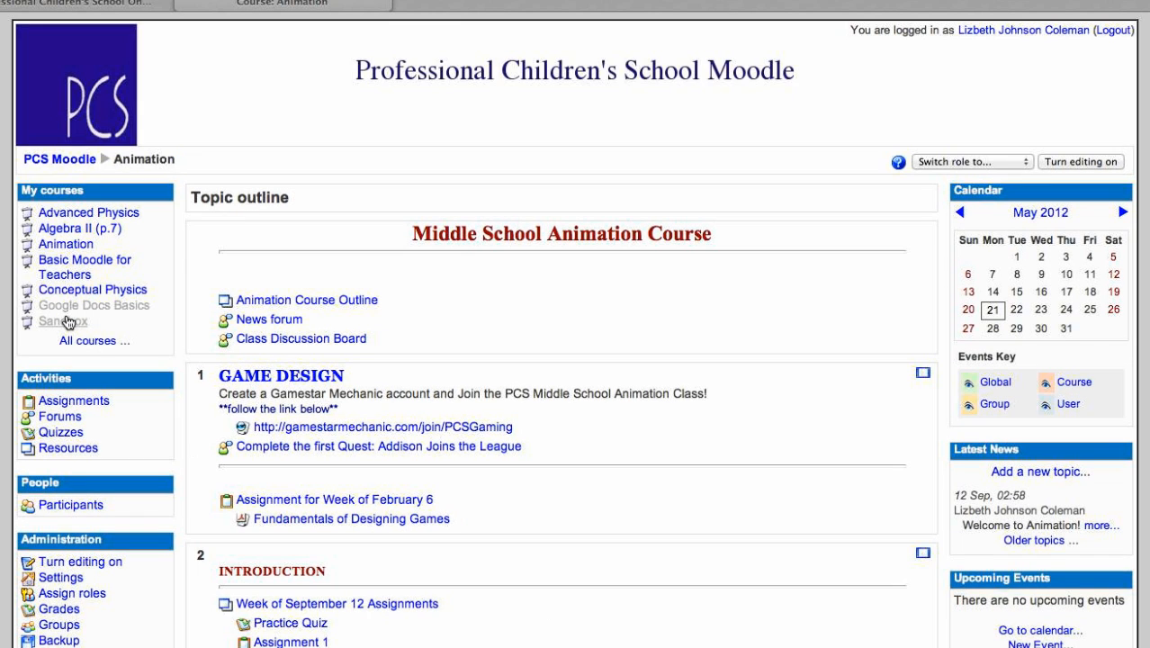
scroll("down", 3)
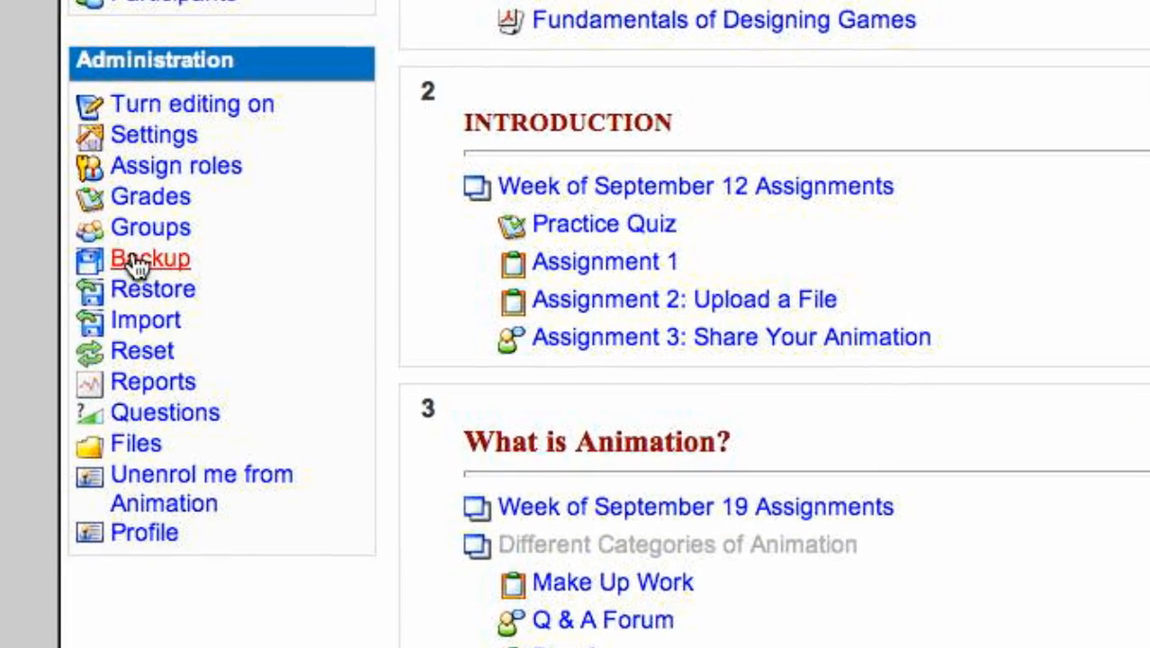
Open Backup from the Administration block to reach the Course backup page
left_click(135, 260)
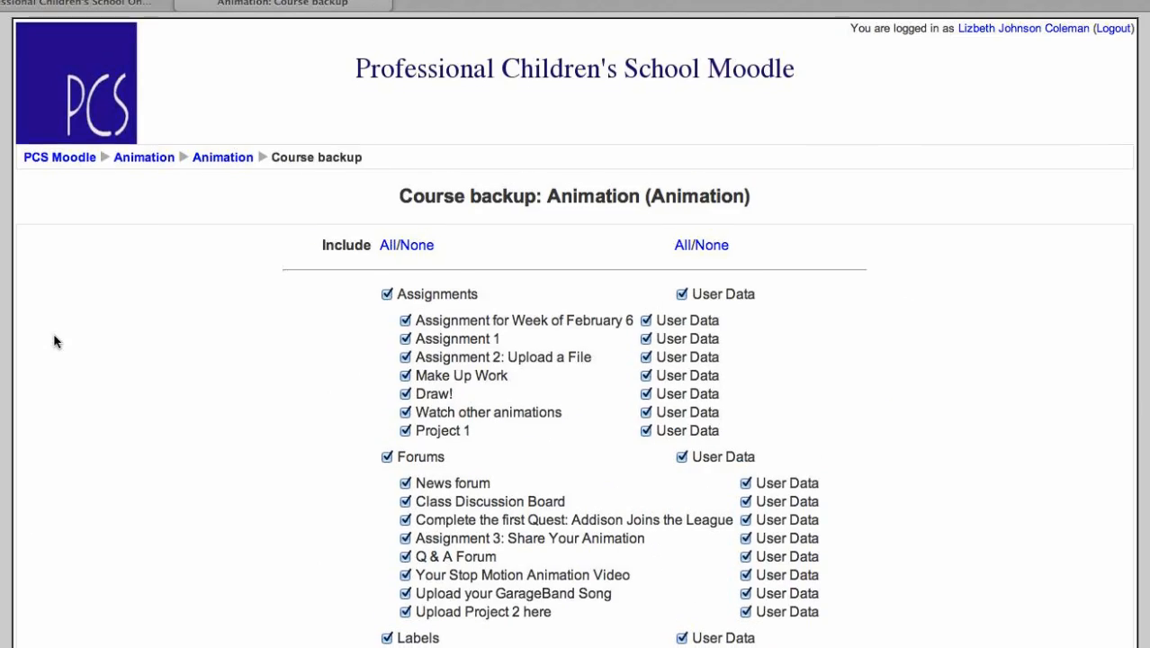
scroll("down", 3)
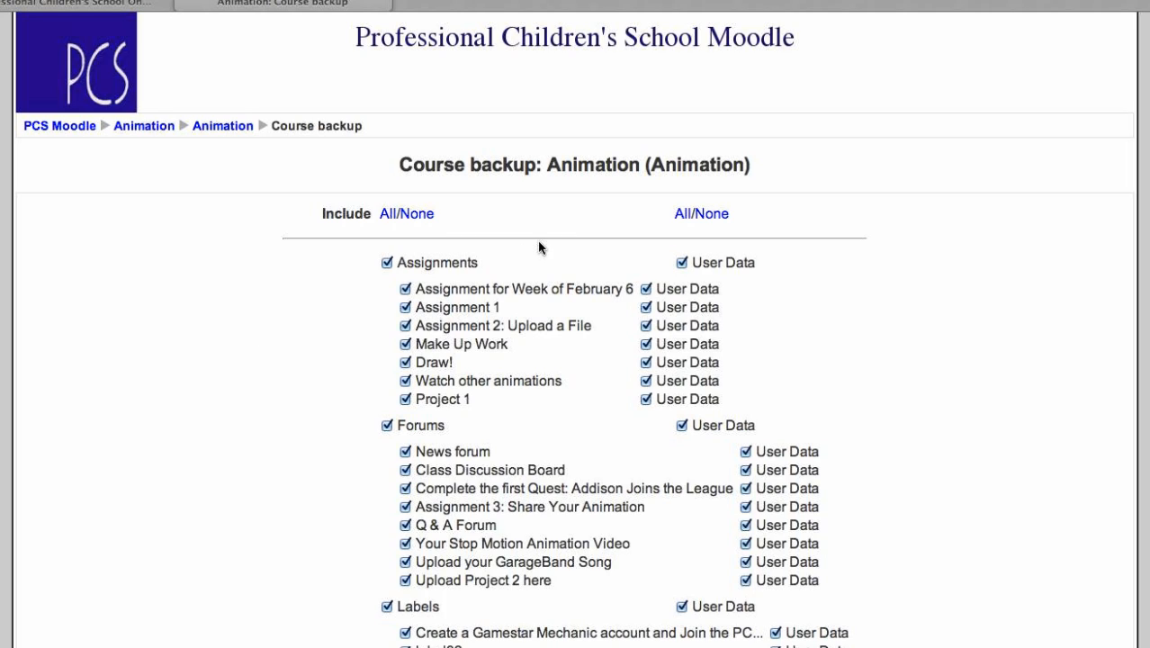
mouse_move(403, 229)
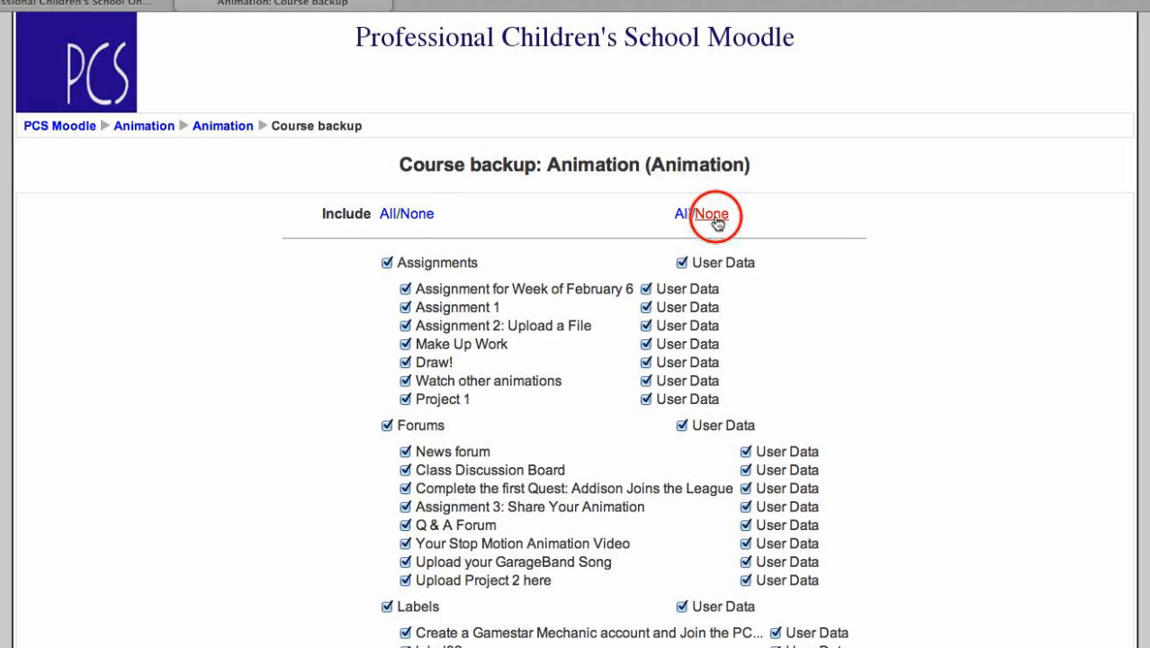
Choose None for User Data so every activity backs up without user data
left_click(713, 213)
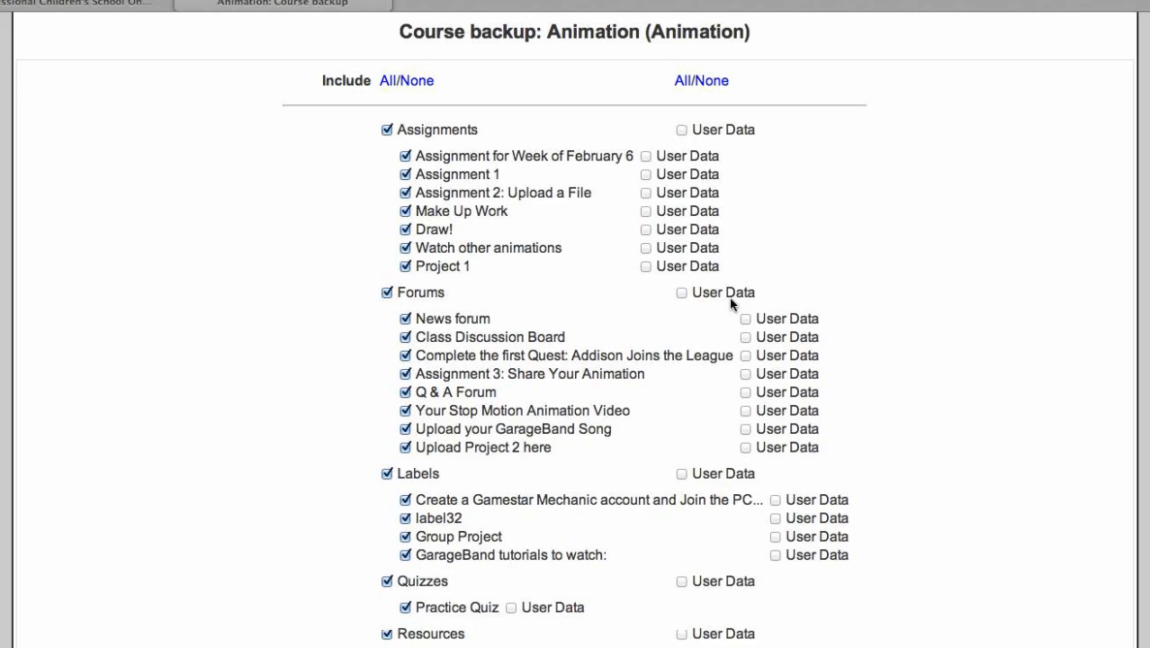
scroll("down", 3)
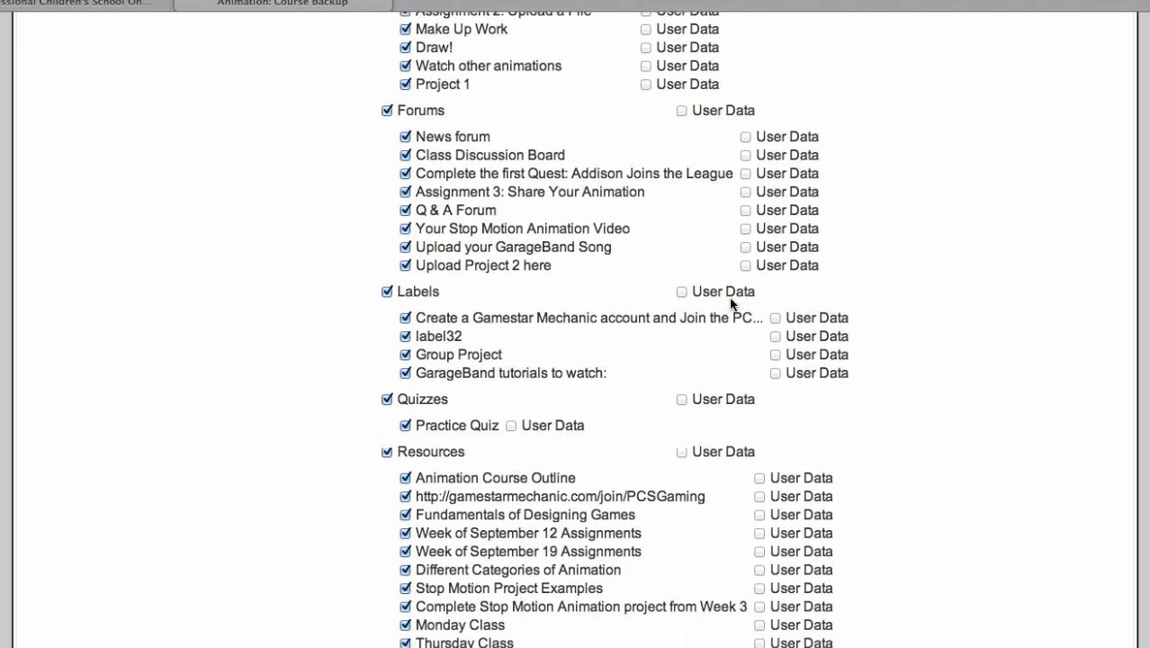
scroll("down", 3)
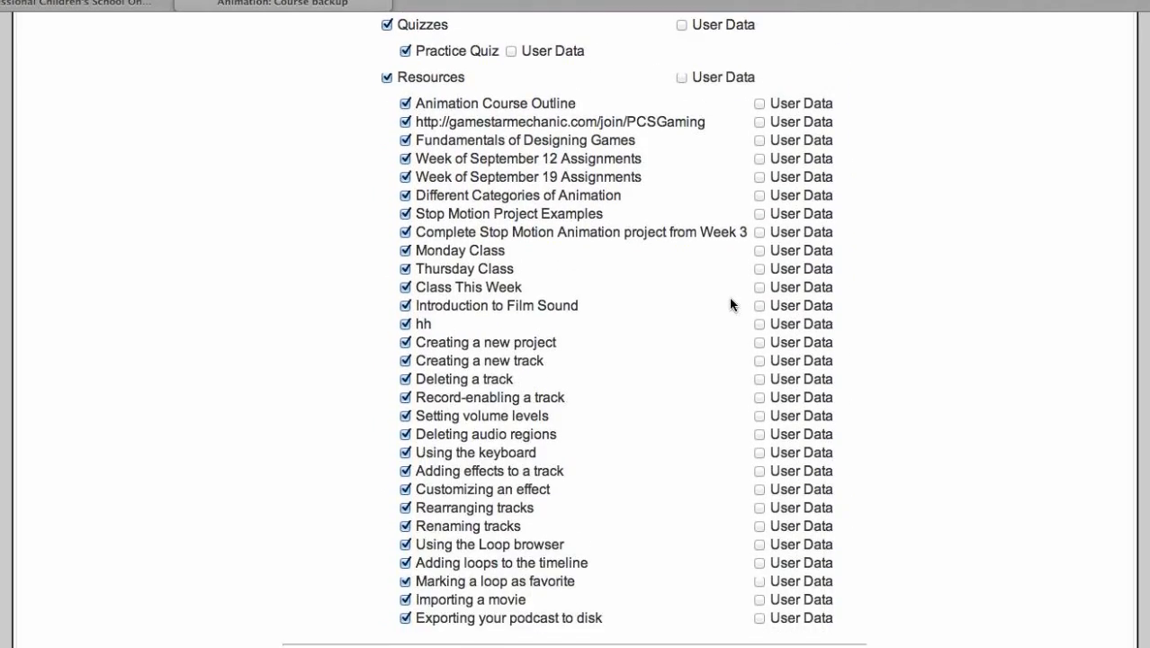
scroll("down", 3)
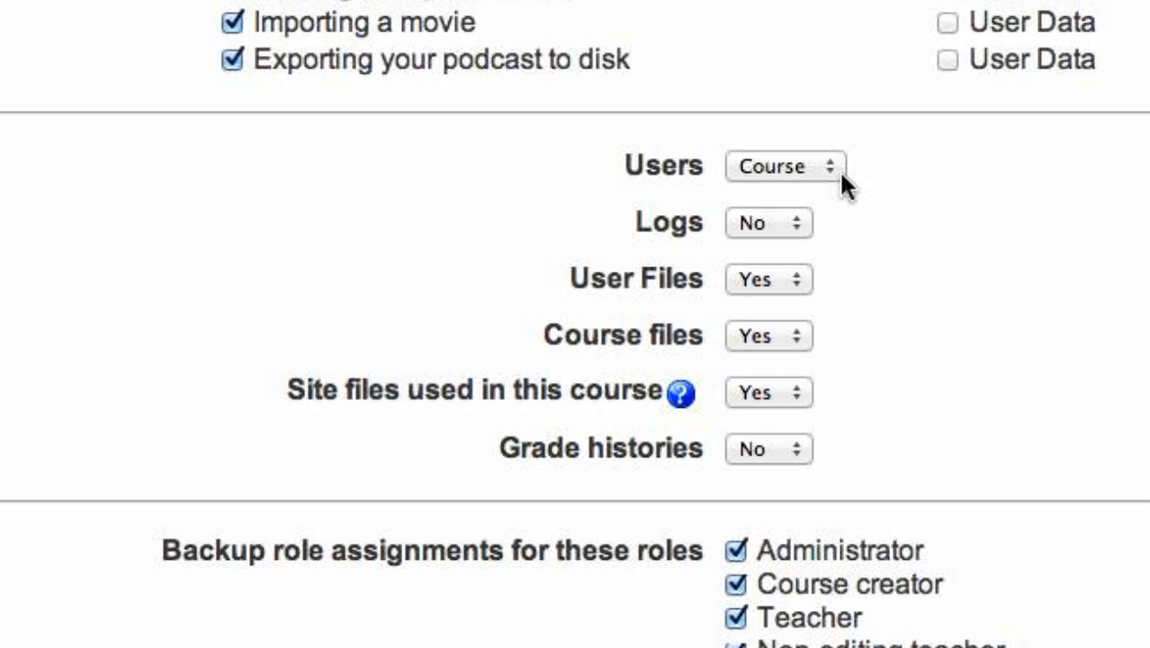
Set Users to None and leave Logs and User Files out of the backup
left_click(795, 166)
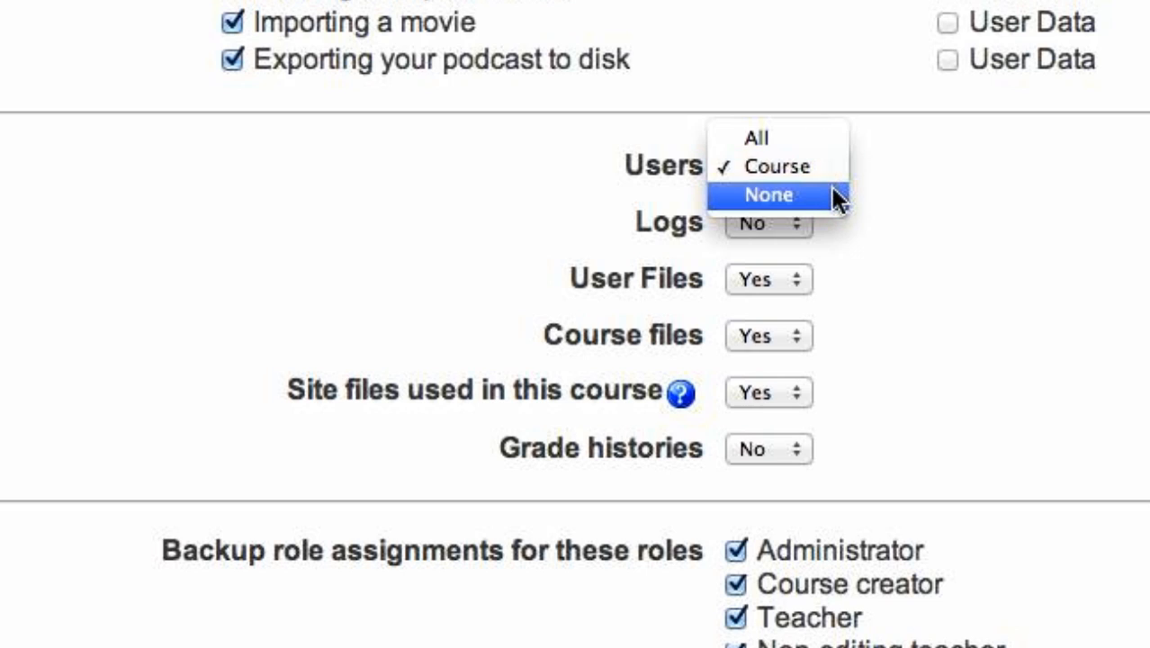
left_click(766, 194)
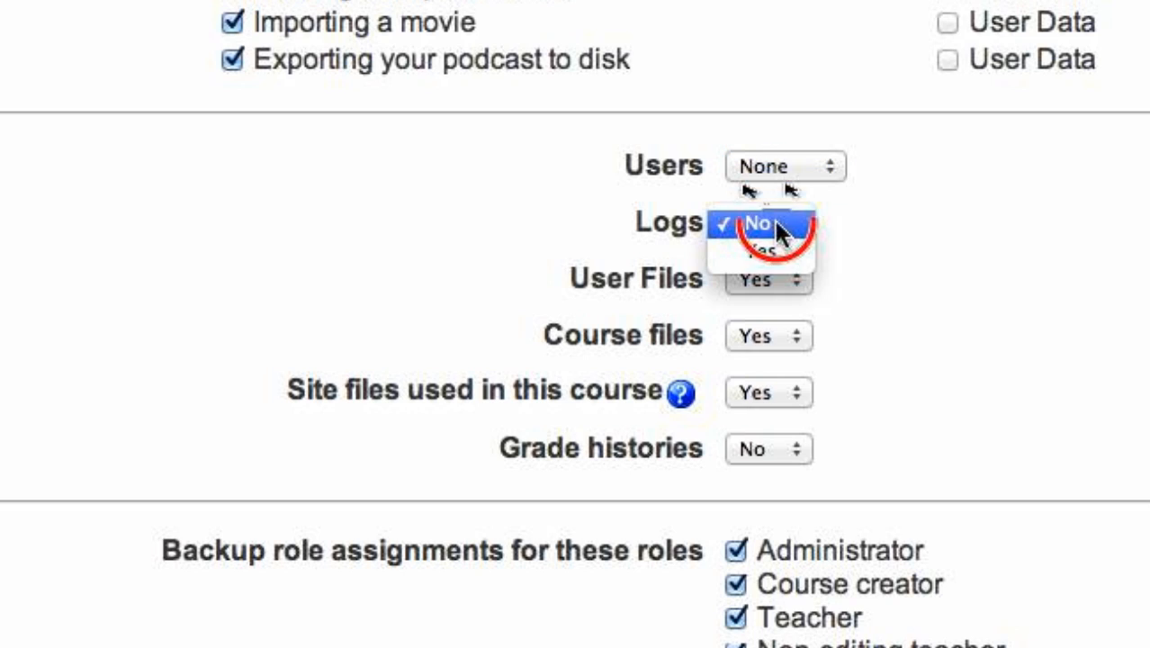
left_click(759, 223)
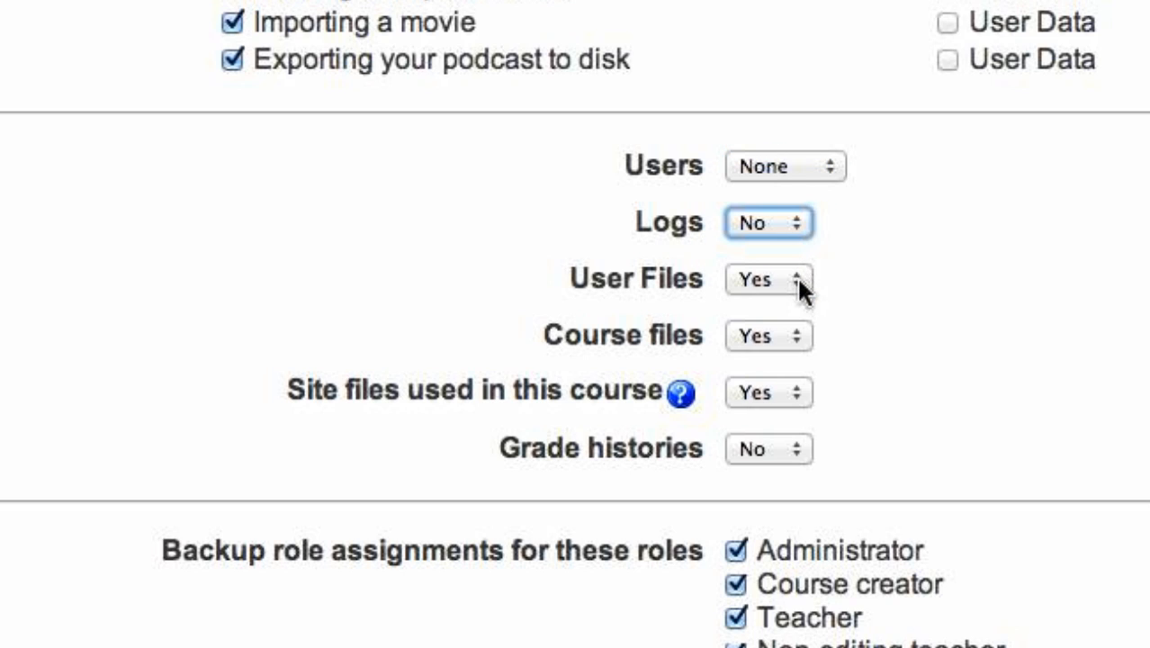
left_click(767, 279)
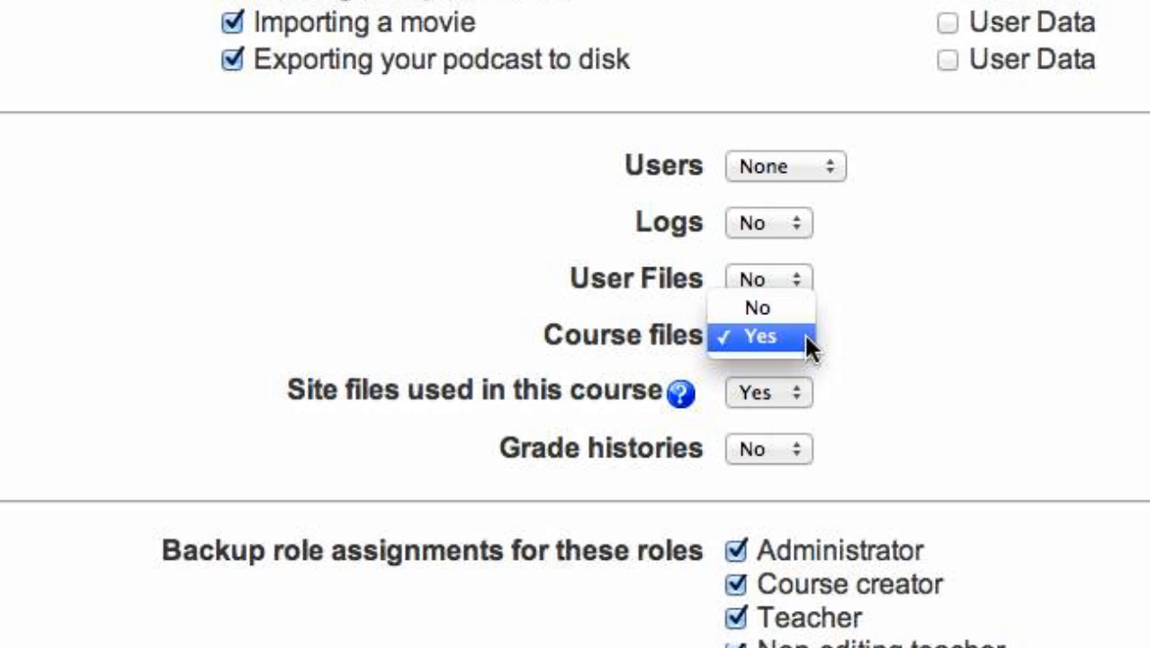
Keep Course and Site files, exclude Grade histories, and continue to the backup details
left_click(763, 334)
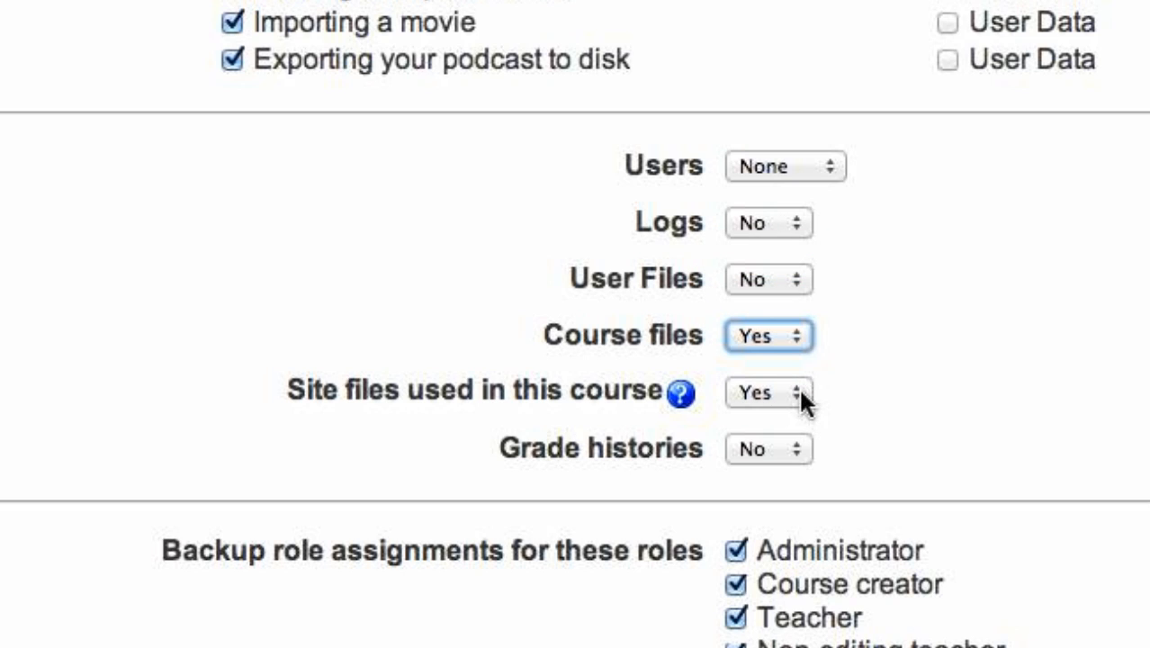
left_click(774, 391)
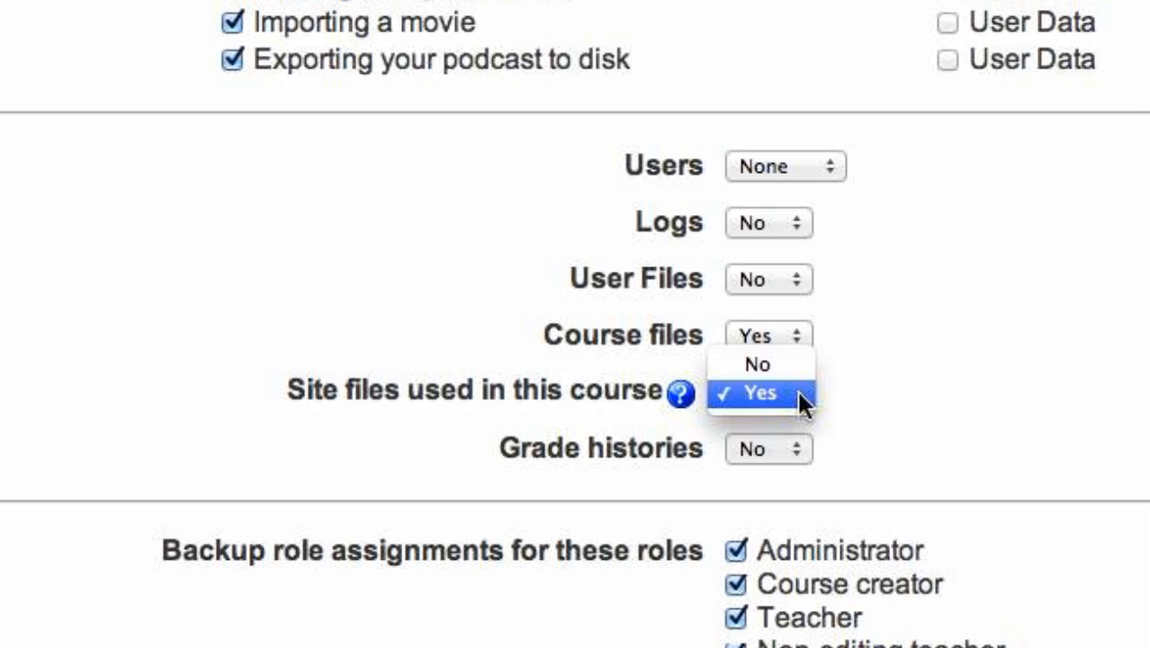
left_click(767, 450)
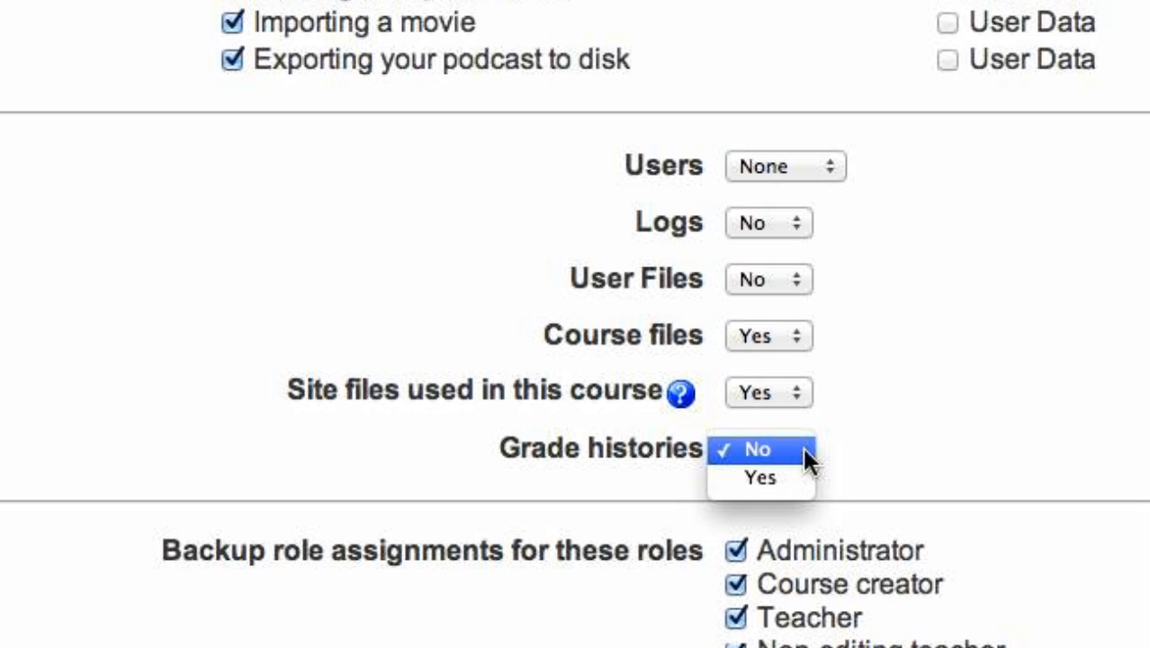
left_click(760, 447)
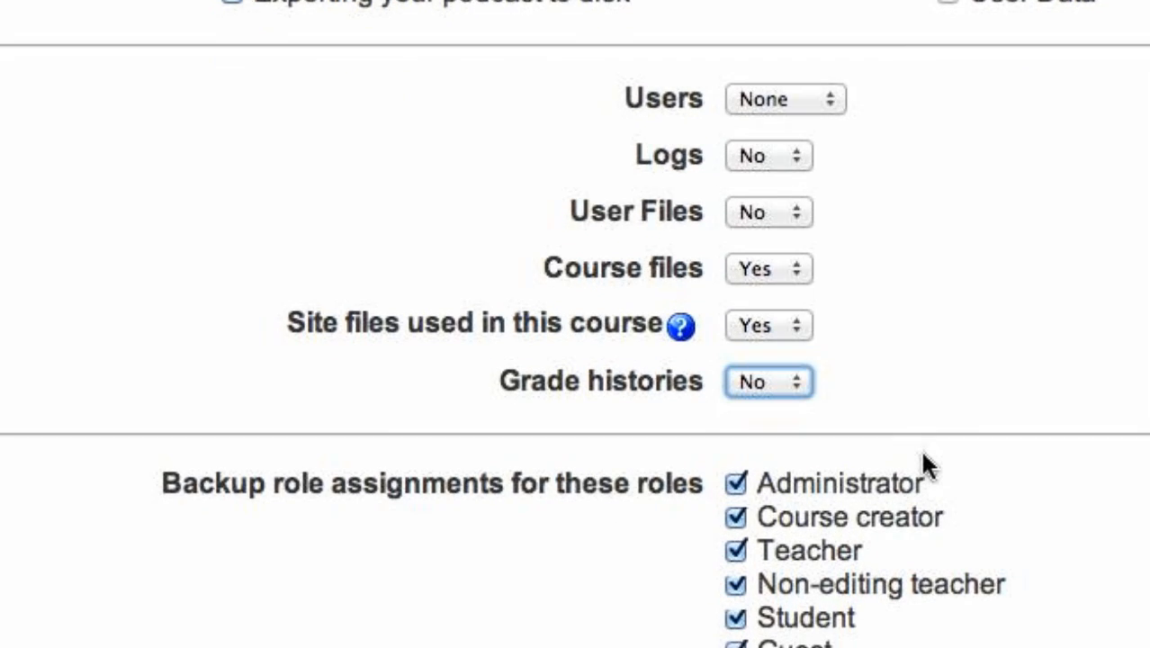
scroll("down", 3)
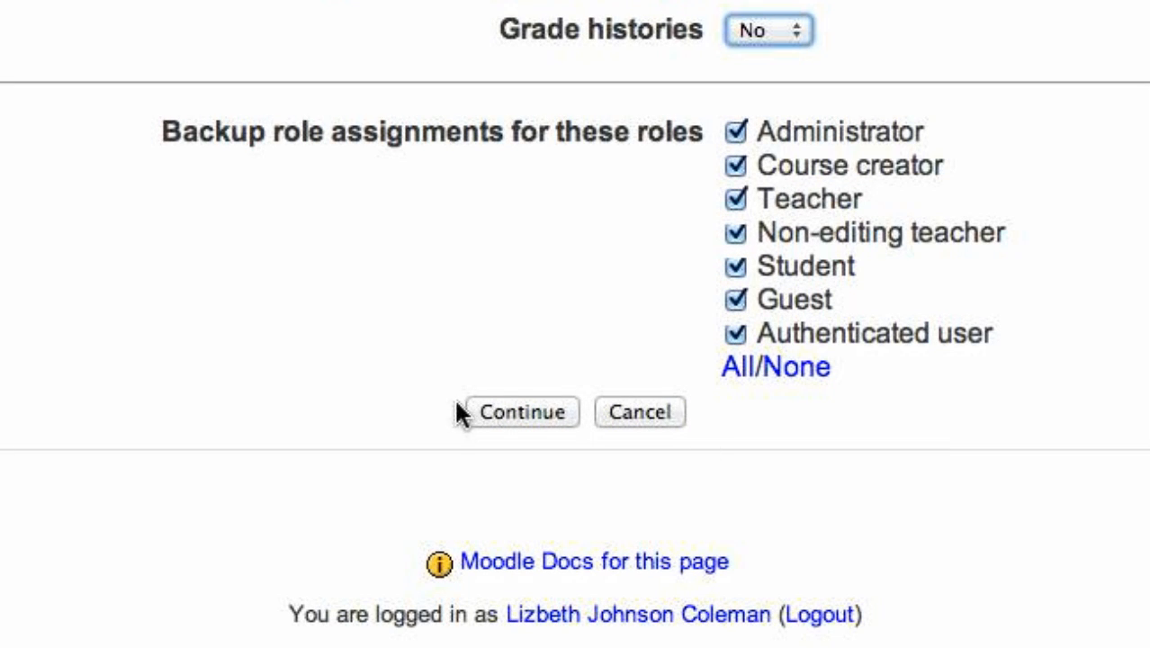
left_click(522, 413)
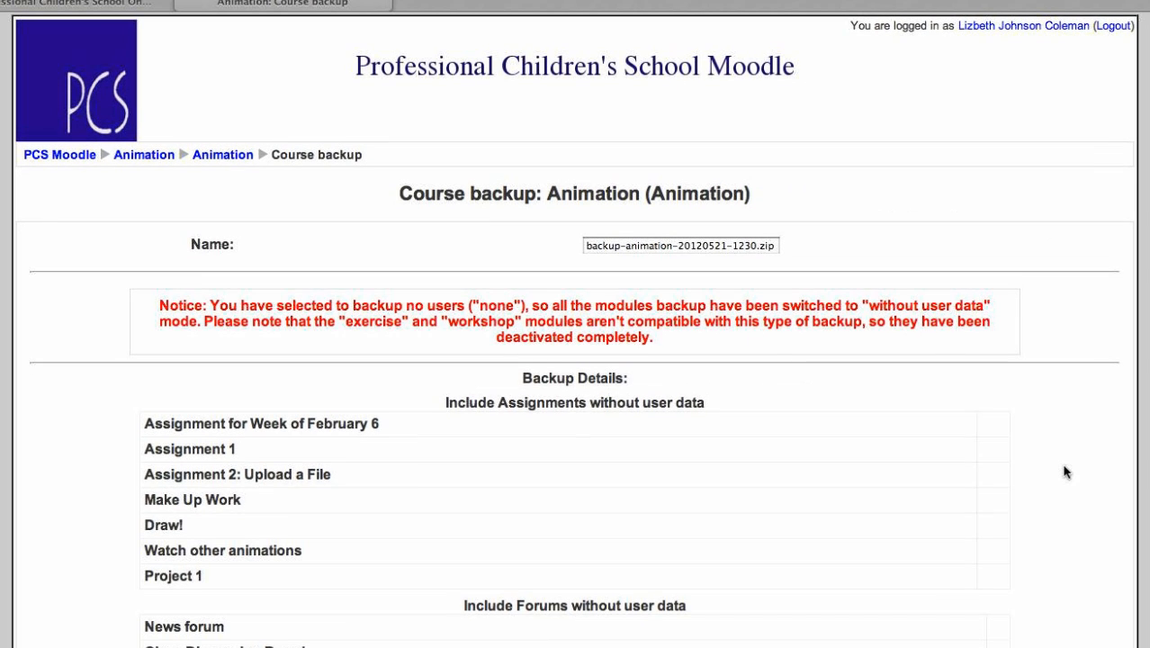
Confirm the backup details so Moodle writes backup-animation-20120521-1230.zip
left_click(584, 245)
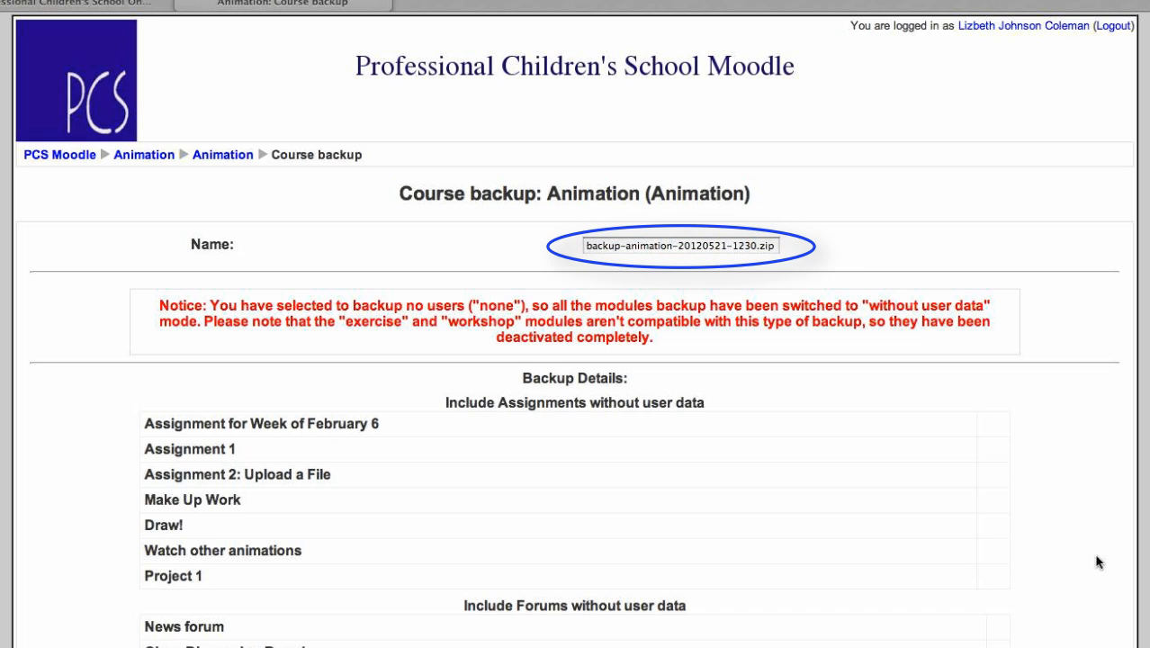
scroll("down", 3)
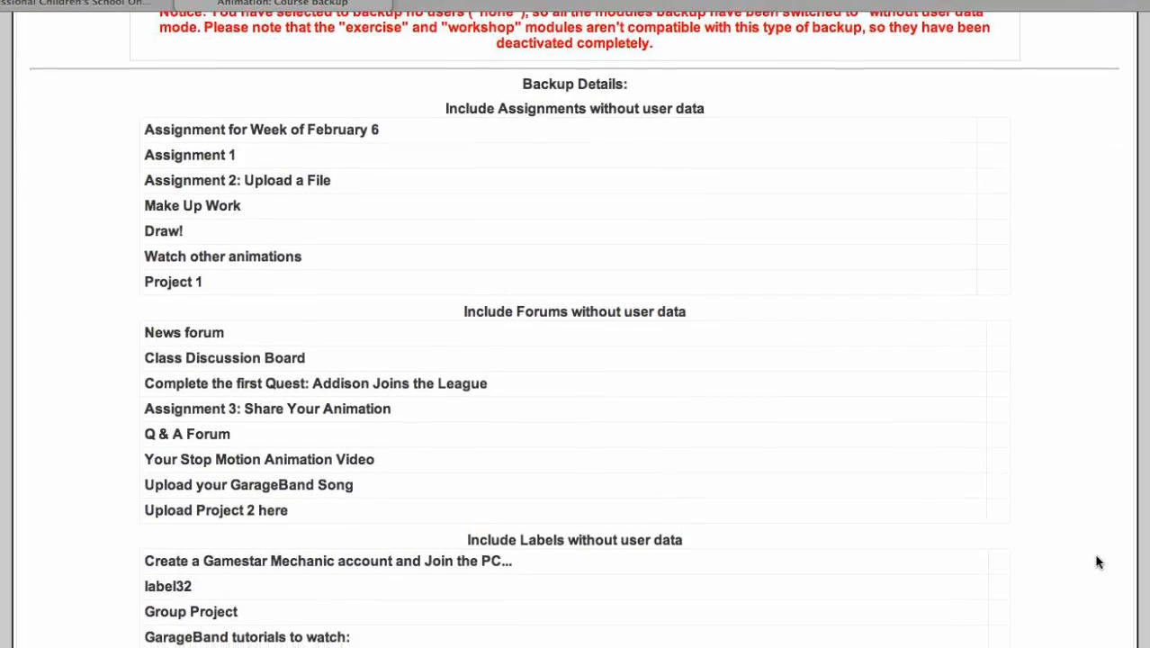
scroll("down", 3)
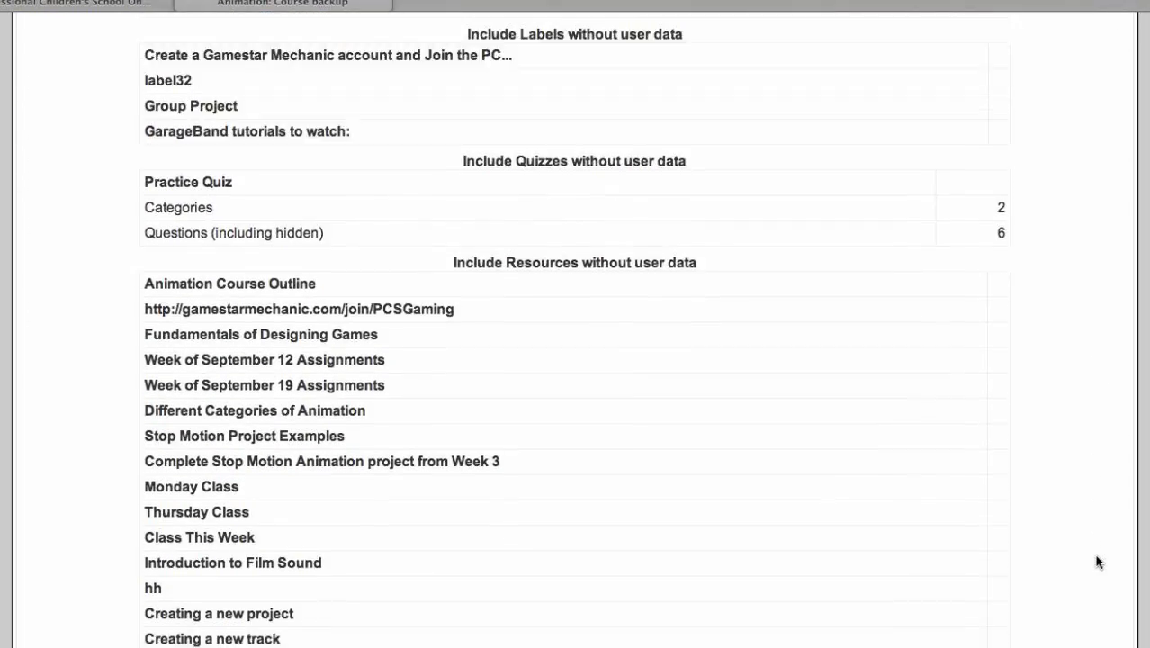
scroll("down", 3)
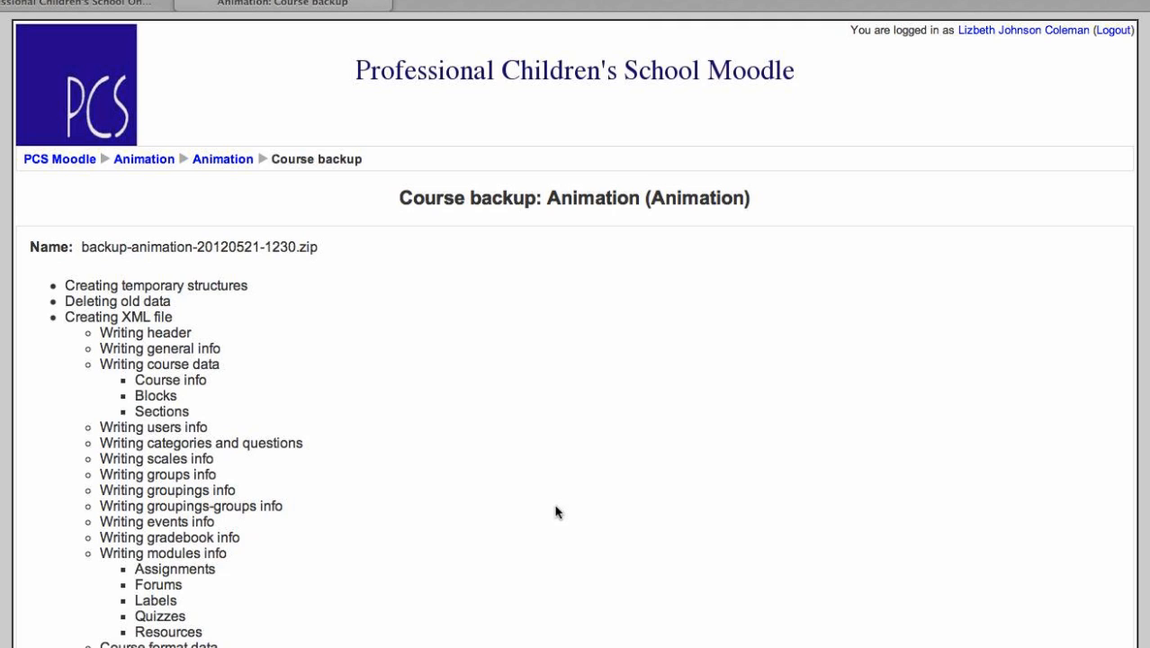
Continue past 'Backup completed successfully' into the course's backupdata folder
scroll("down", 3)
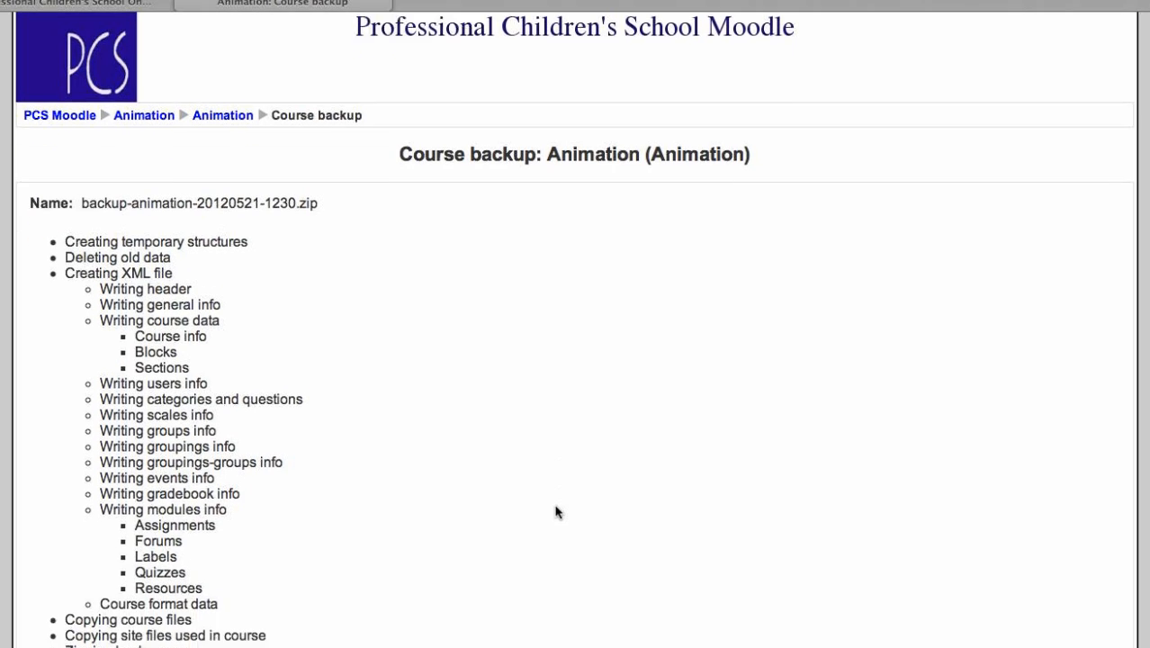
scroll("down", 3)
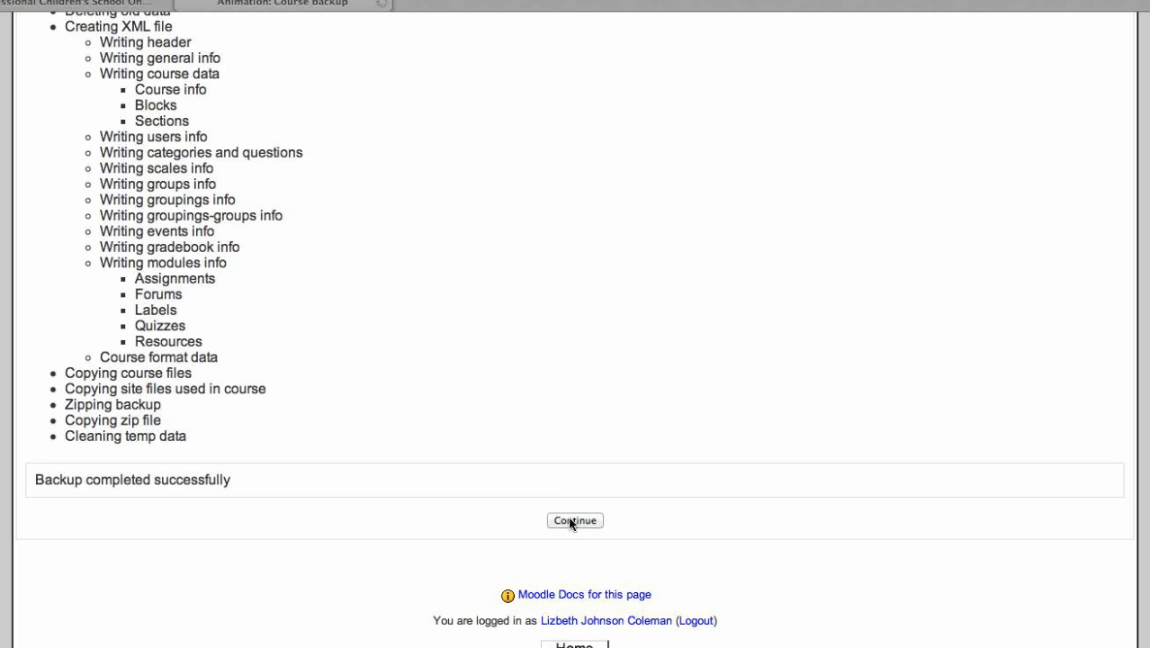
left_click(575, 520)
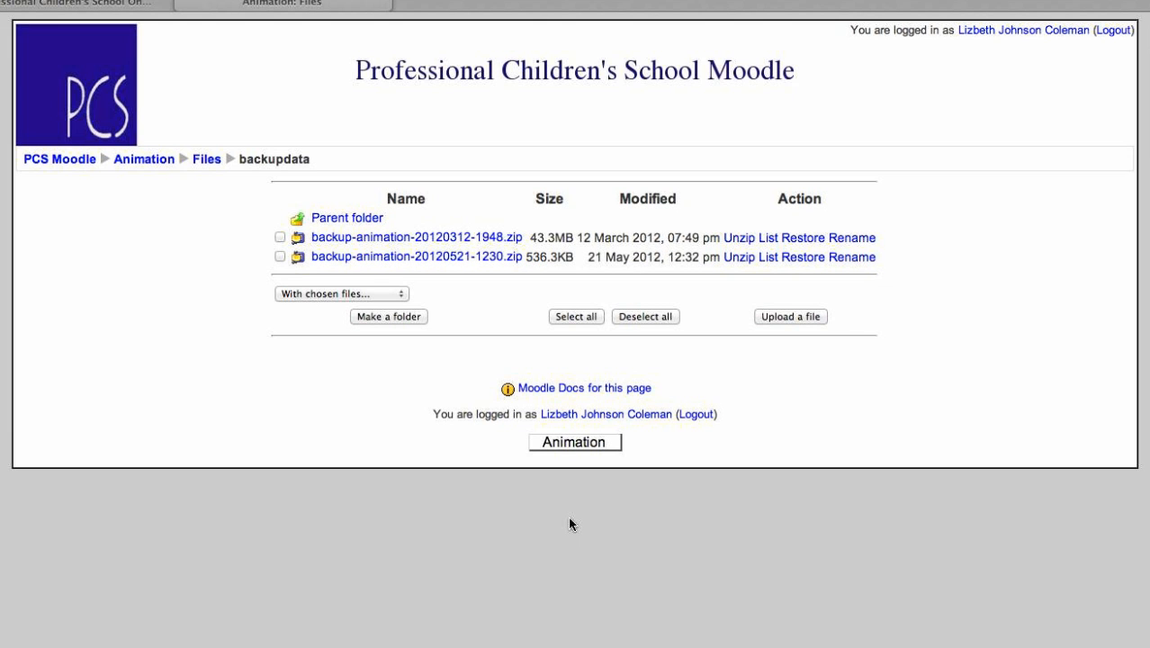
Tick backup-animation-20120521-1230.zip in the backupdata folder for download
left_click(281, 256)
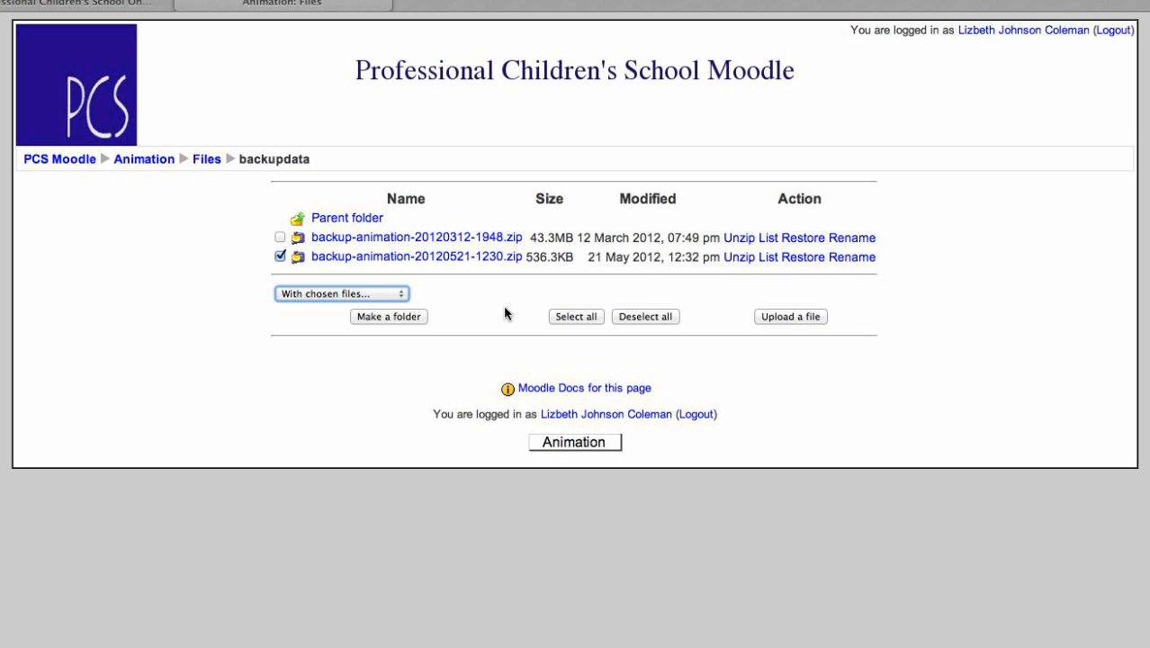
mouse_move(472, 263)
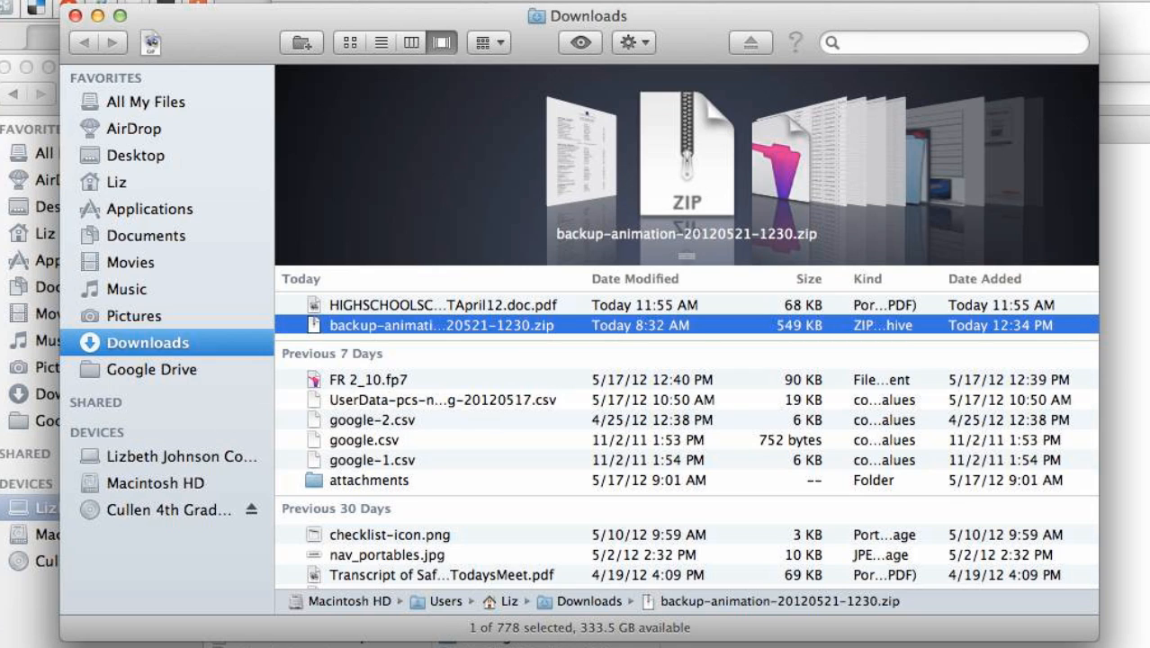
mouse_move(49, 40)
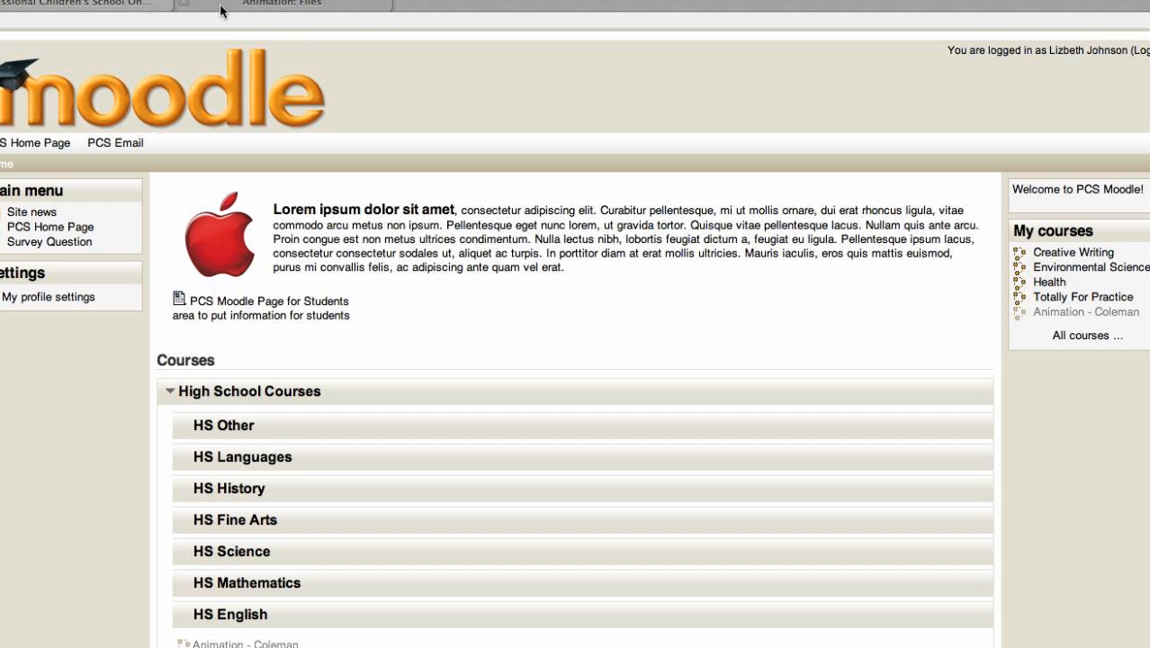
mouse_move(378, 448)
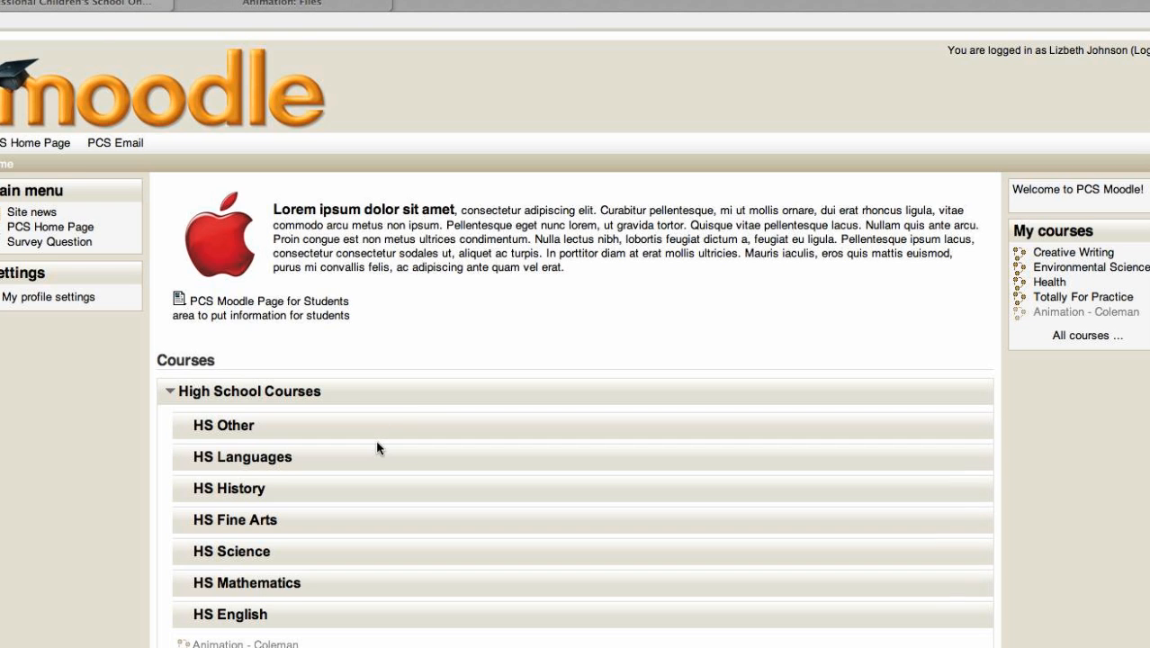
Open the Animation - Coleman course from High School Courses on the front page
scroll("down", 3)
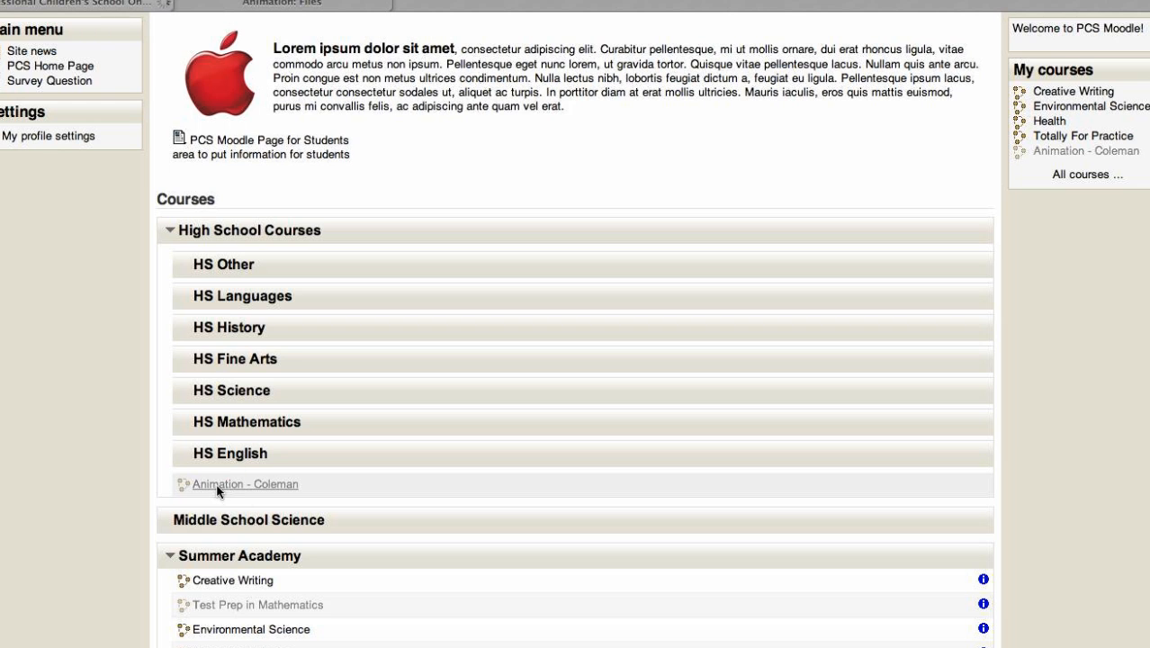
left_click(245, 485)
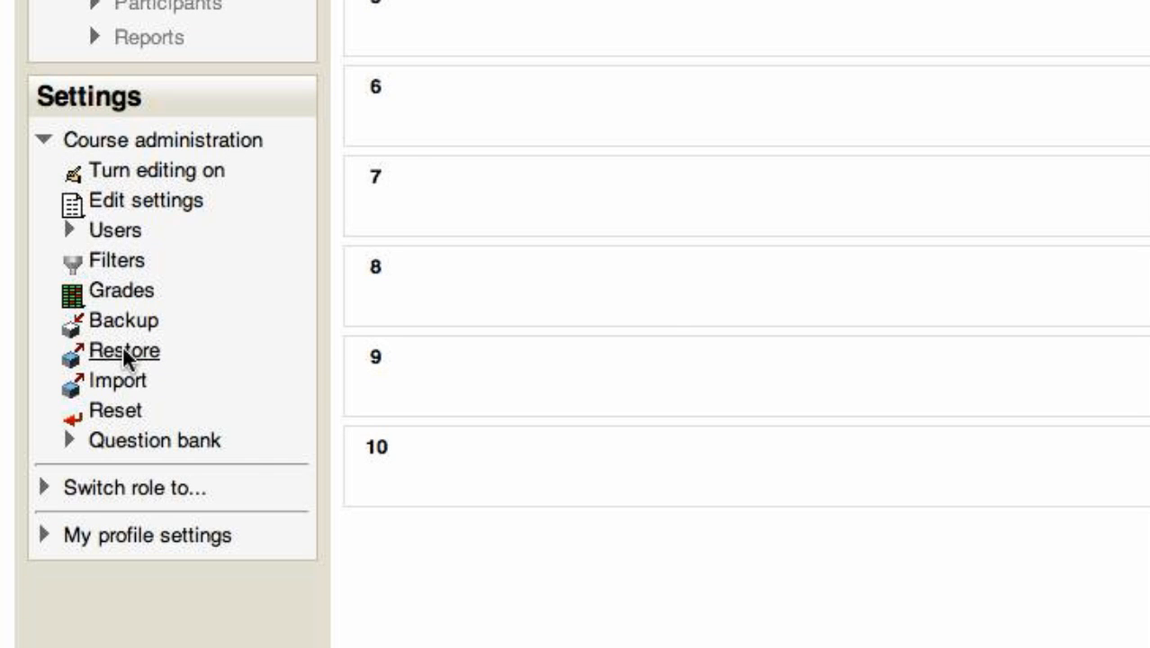
Open Restore under Course administration for the Animation - Coleman course
left_click(121, 351)
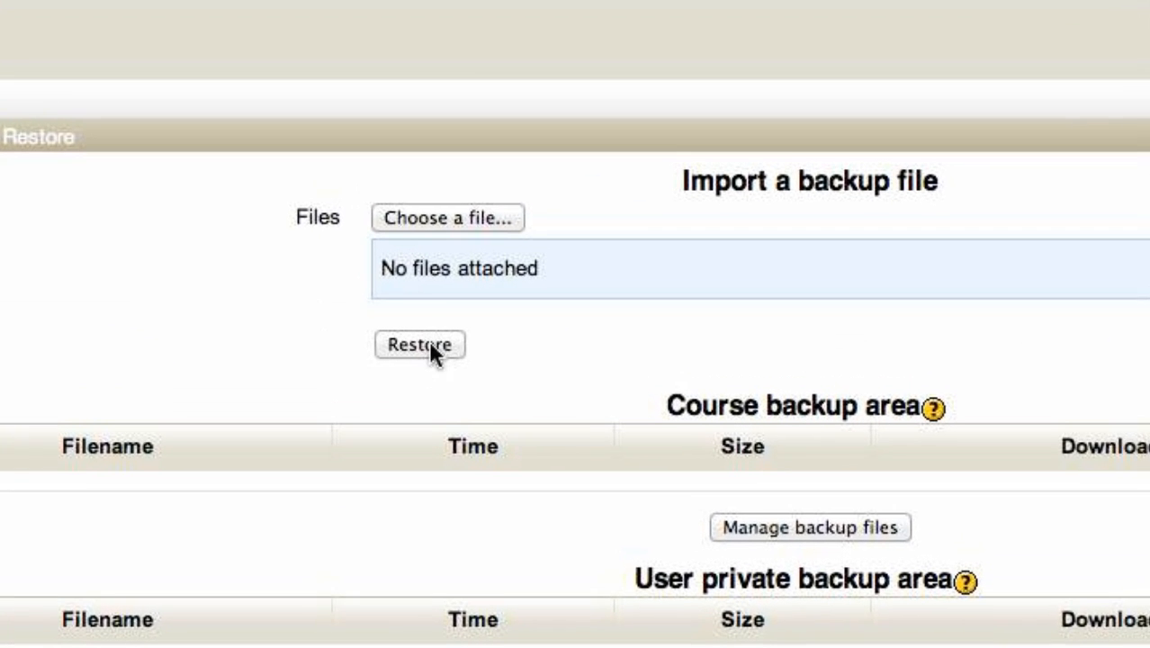
Pick backup-animation-20120521-1230.zip from Downloads through Upload a file
left_click(448, 218)
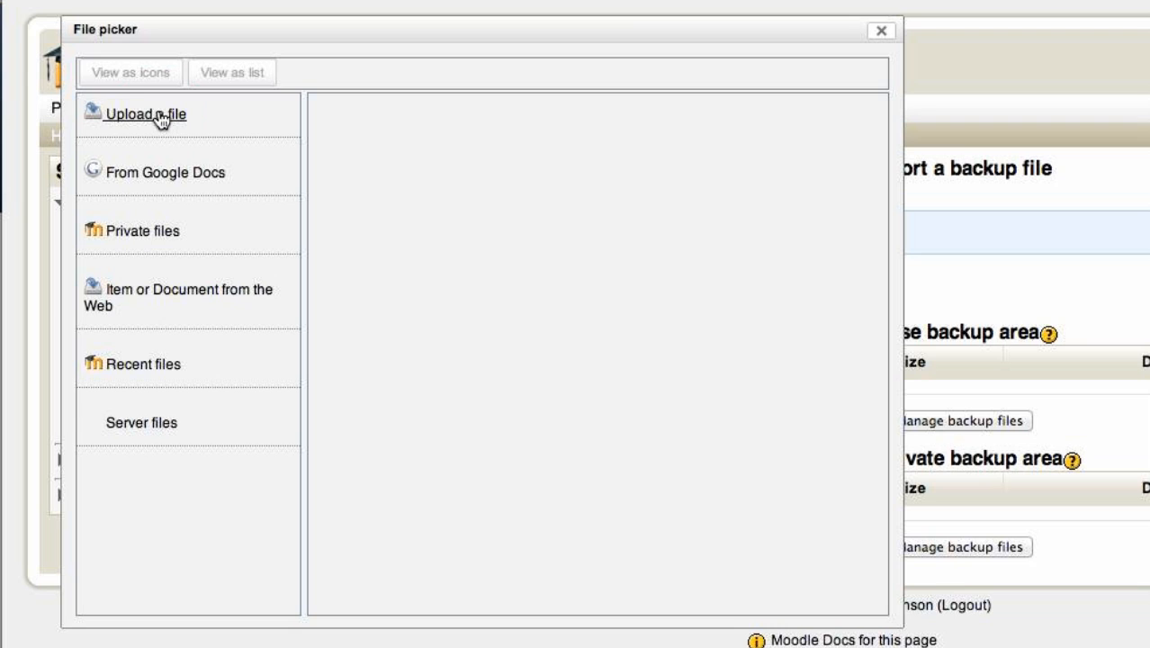
left_click(144, 114)
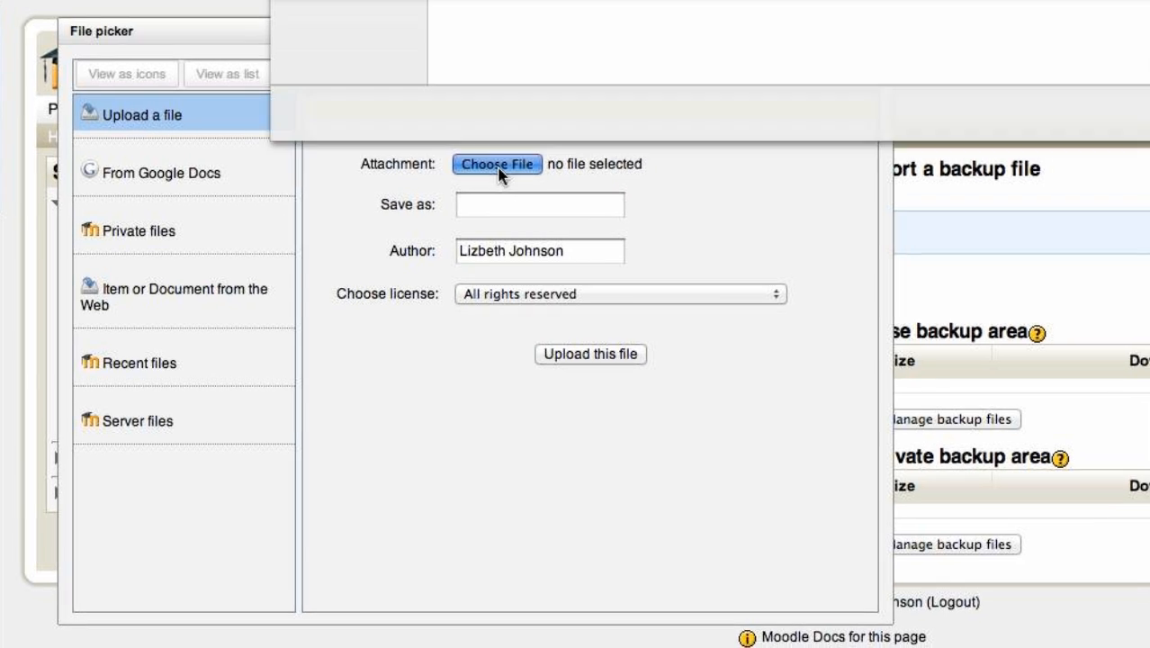
left_click(497, 163)
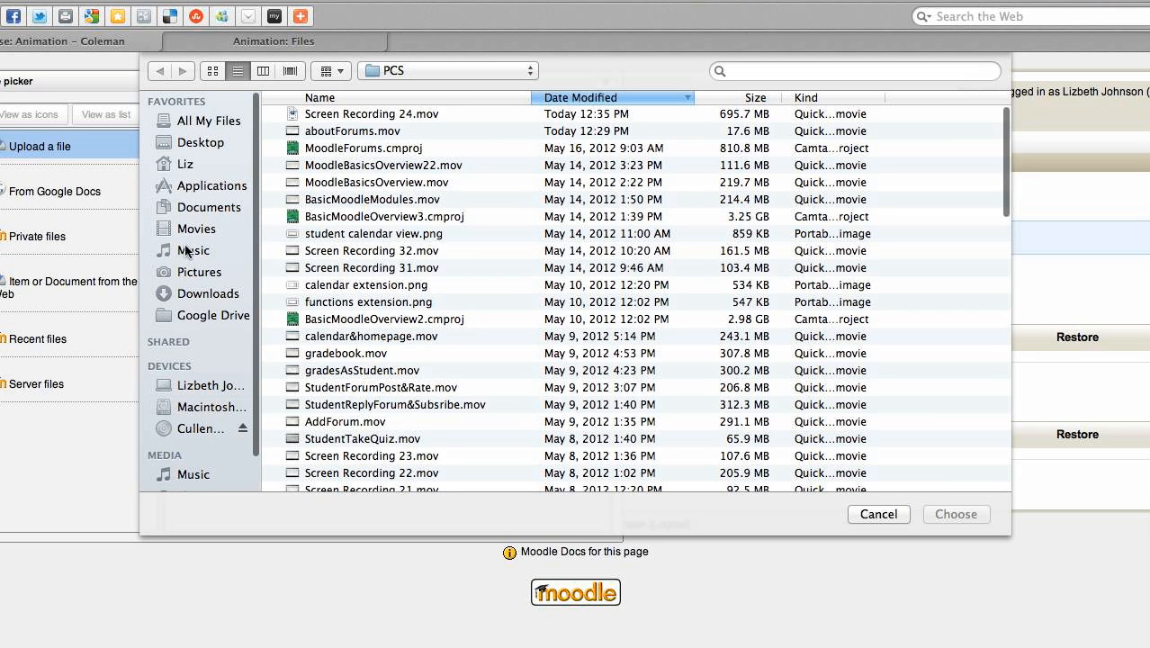
left_click(210, 292)
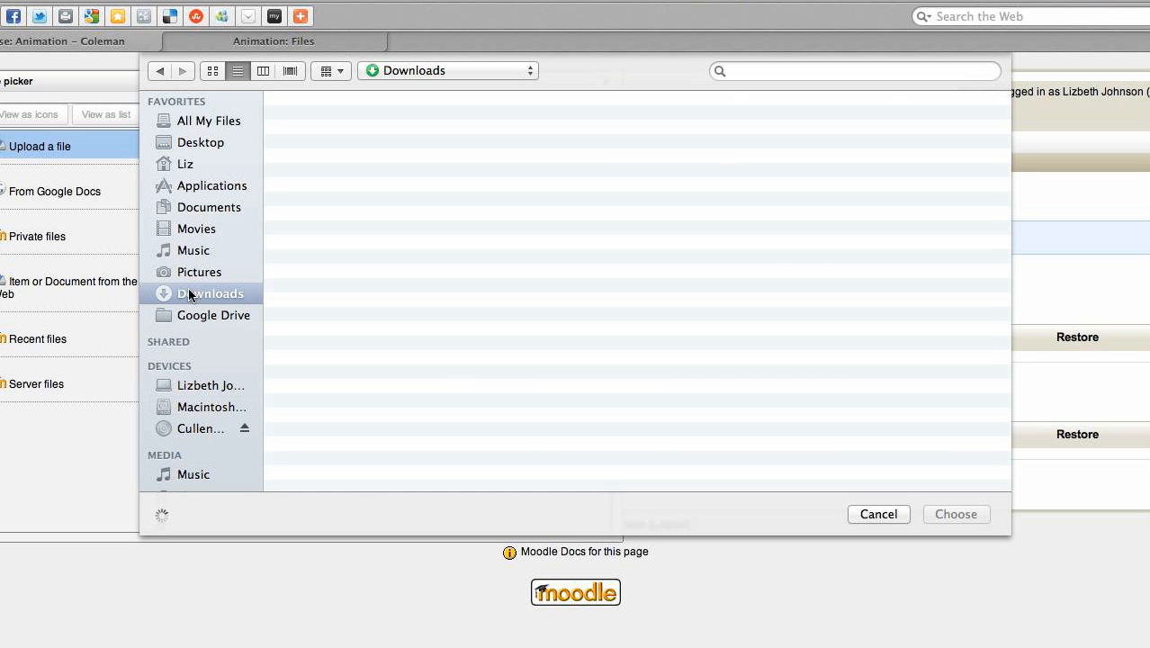
left_click(214, 292)
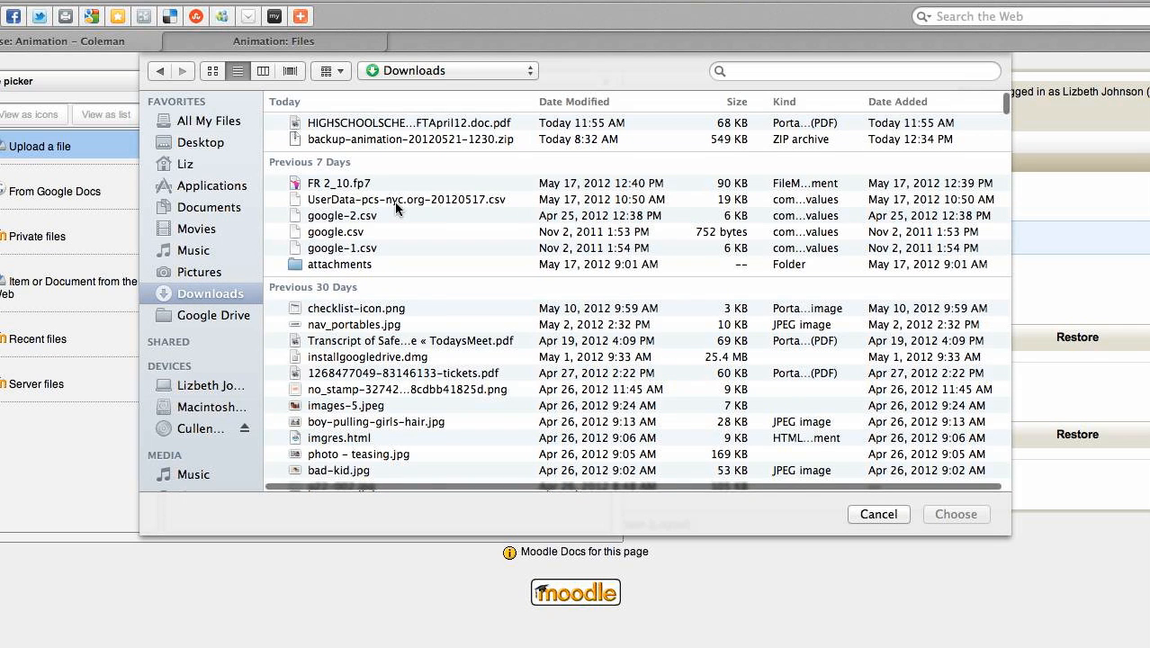
left_click(423, 140)
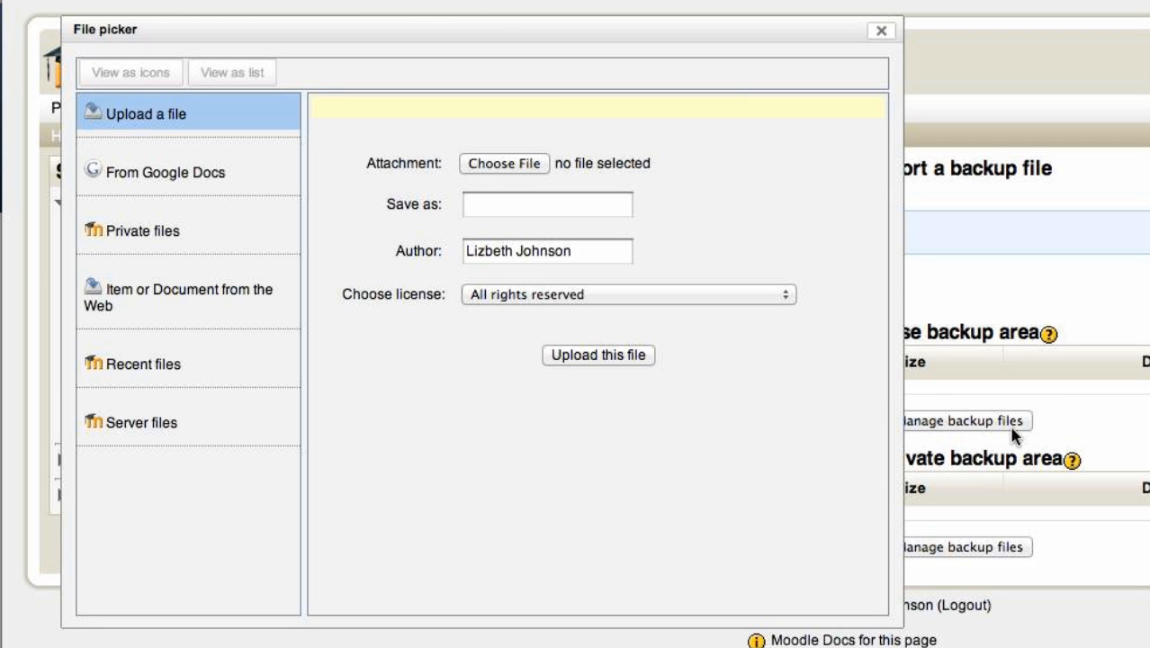
Upload the chosen zip into the restore form's import area
left_click(503, 162)
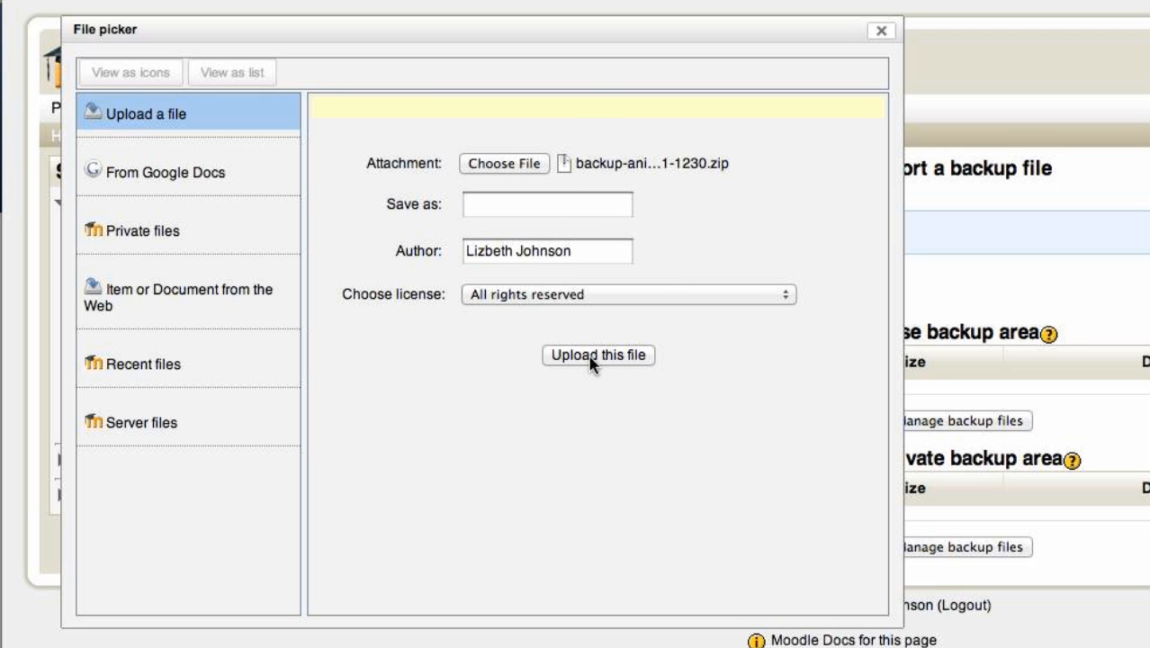
left_click(598, 356)
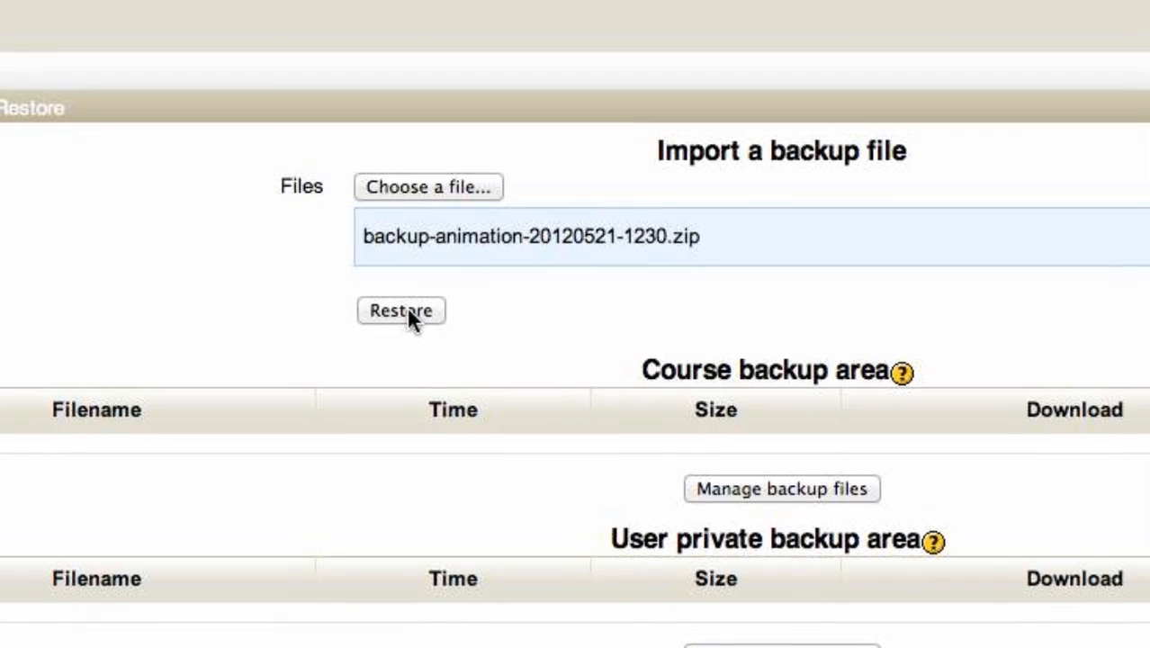
Restore the uploaded backup, pass the conversion notice and merge it into this course
left_click(399, 310)
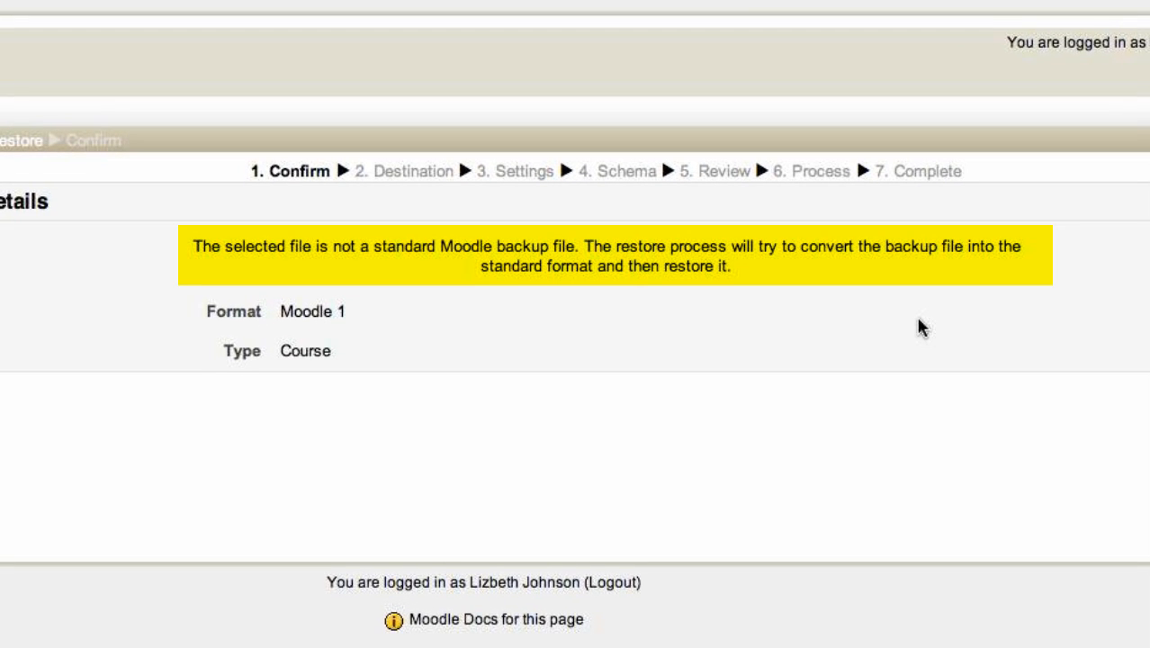
mouse_move(940, 285)
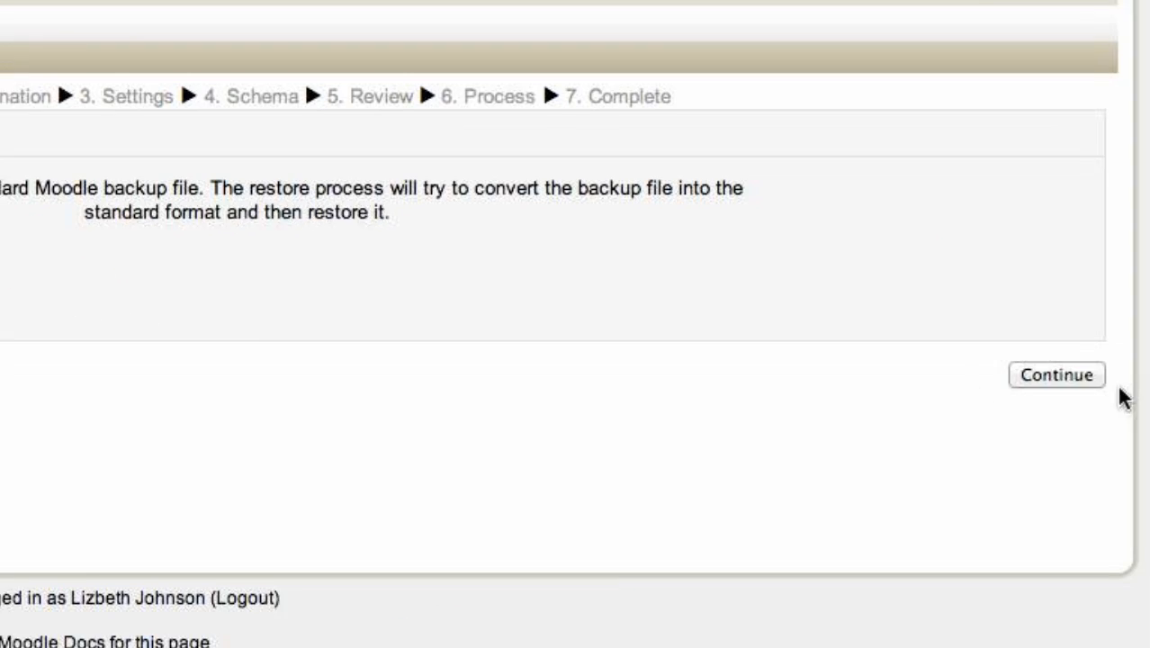
left_click(1056, 377)
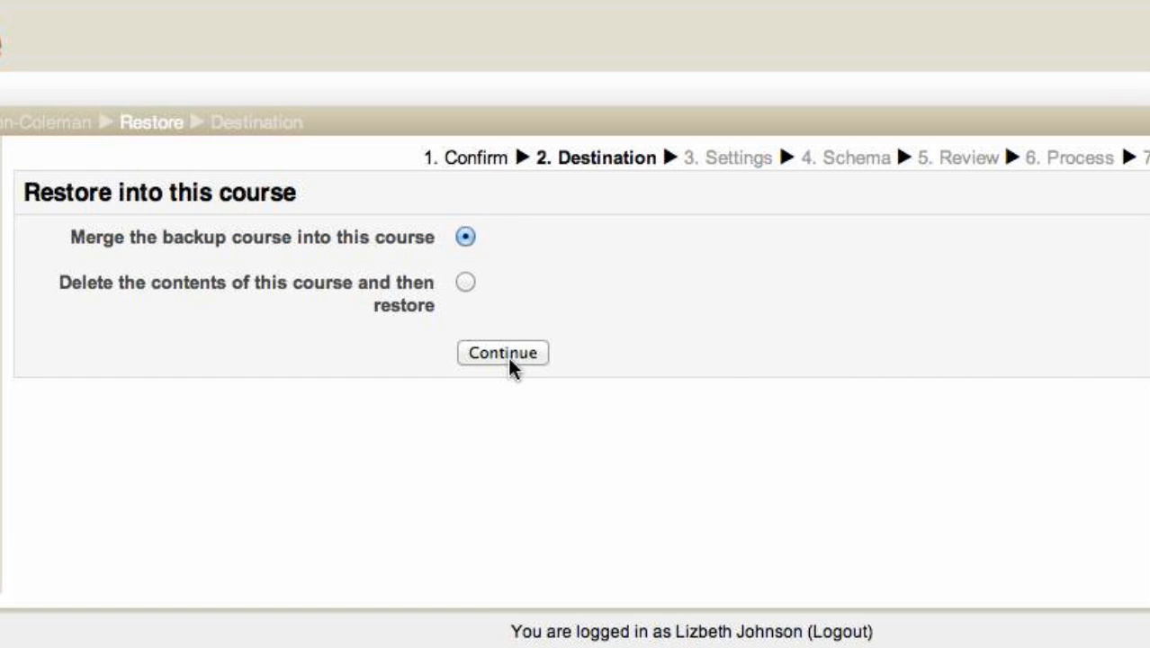
mouse_move(884, 392)
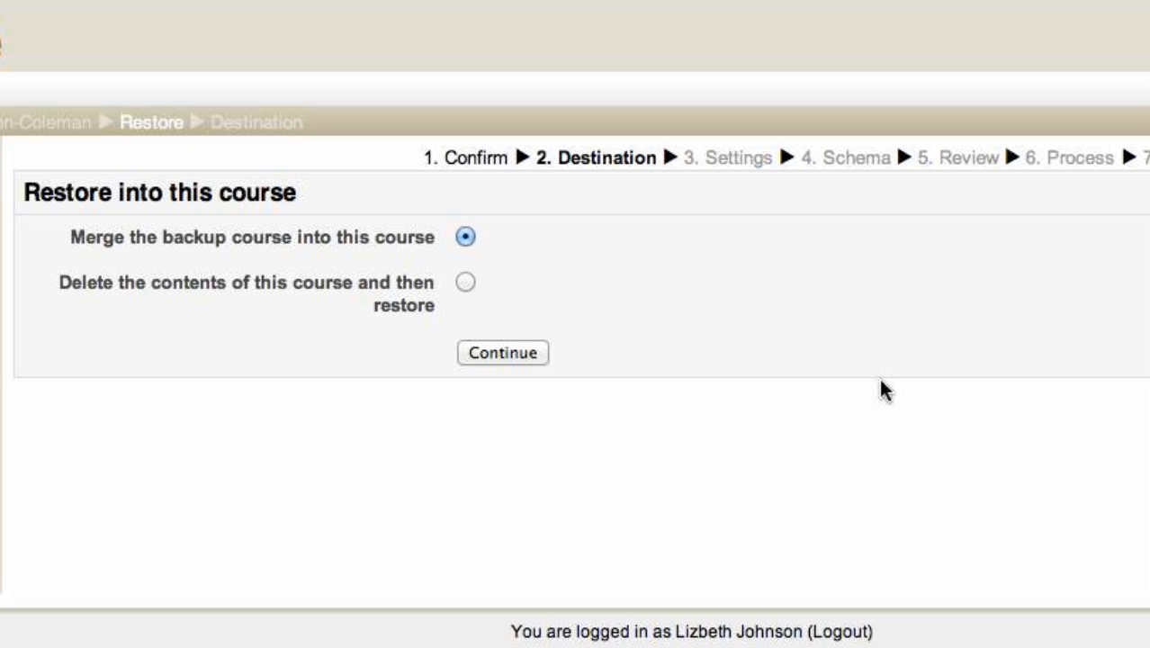
left_click(500, 353)
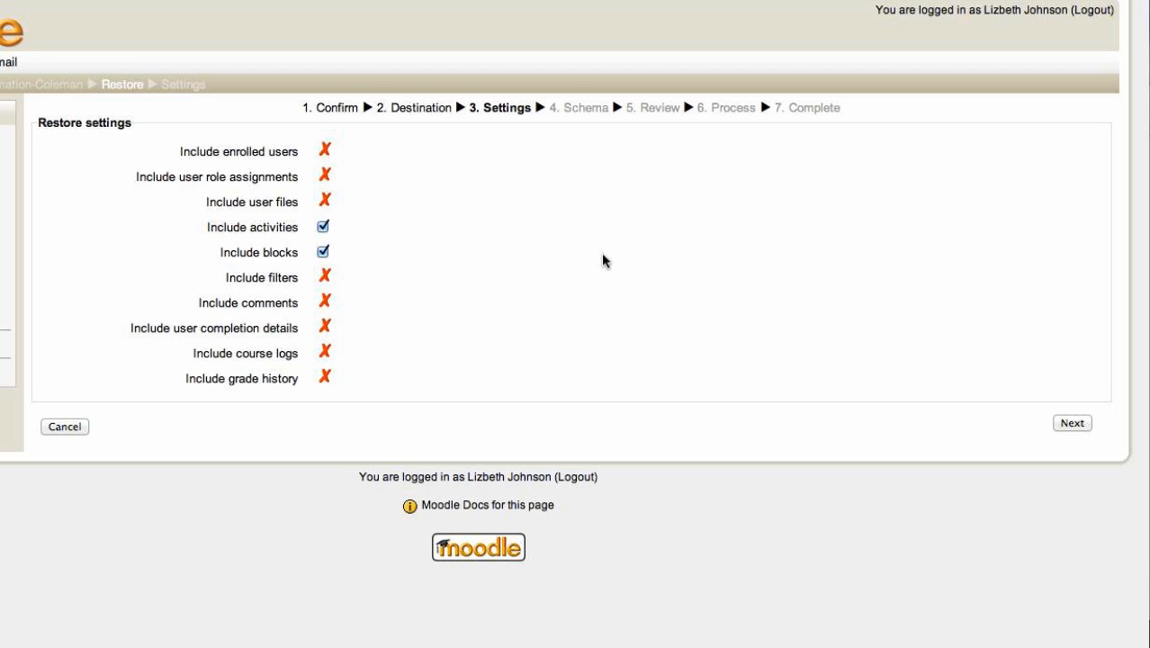
mouse_move(678, 320)
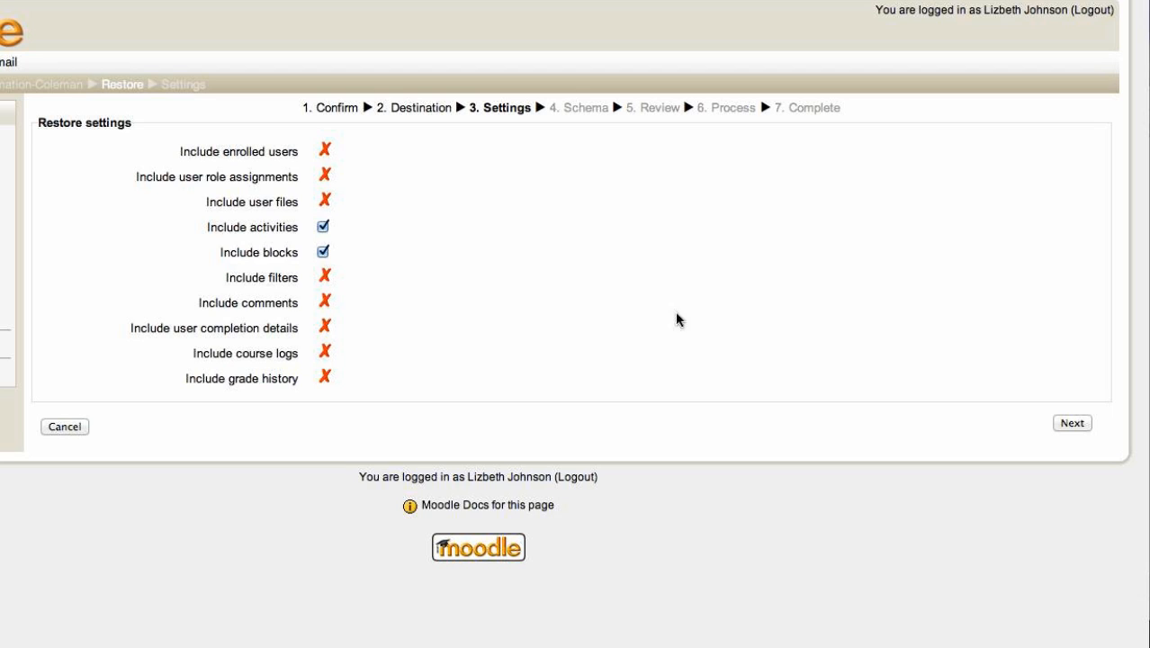
Accept the restore settings and review the schema of all Animation sections and activities
left_click(1073, 422)
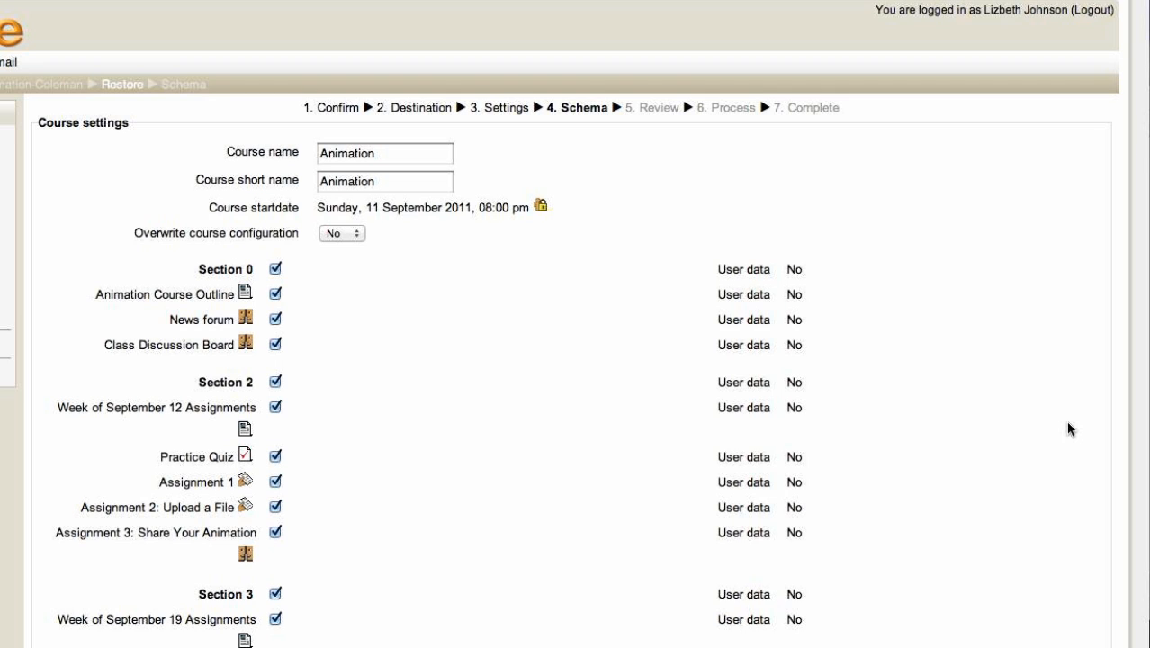
scroll("down", 3)
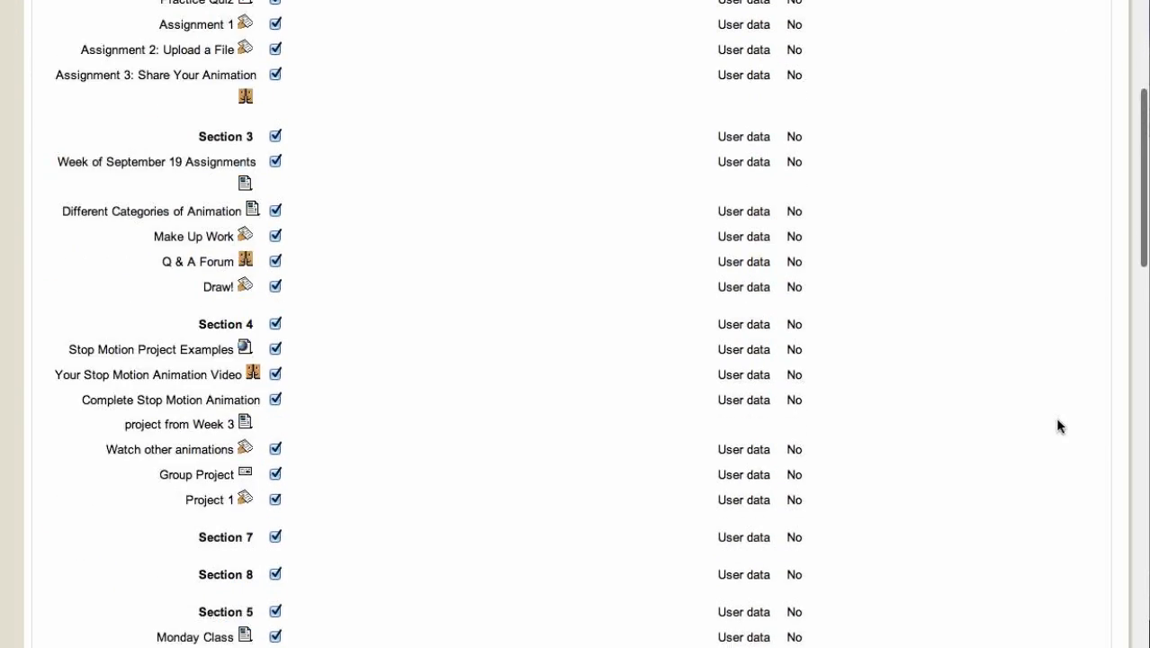
scroll("down", 3)
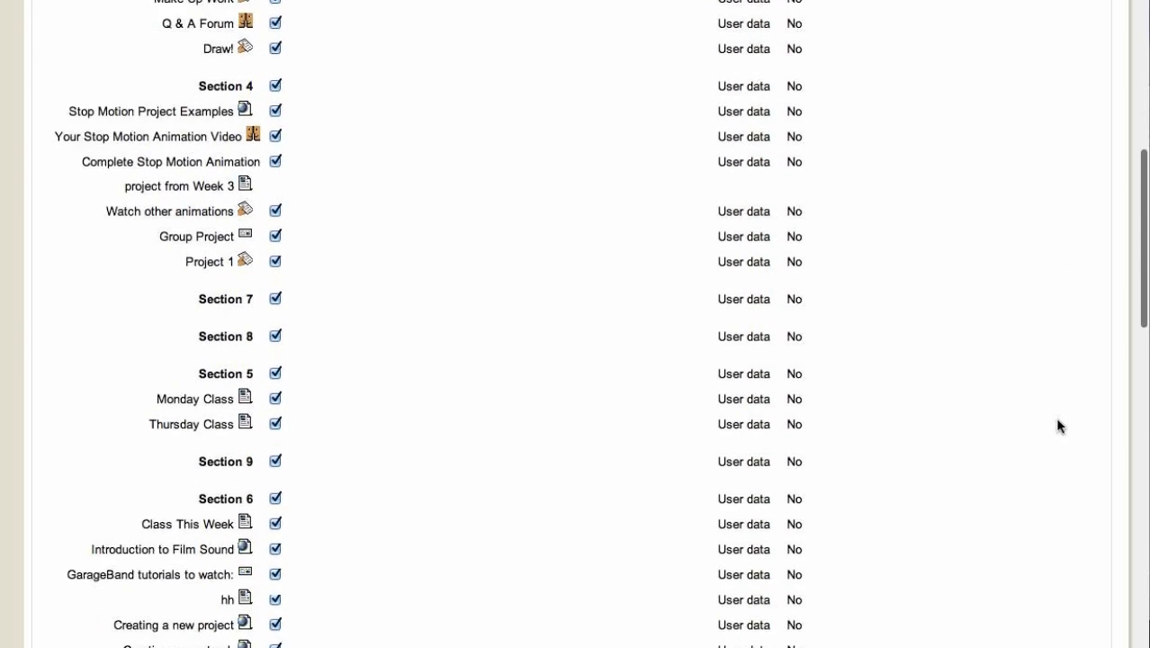
scroll("down", 3)
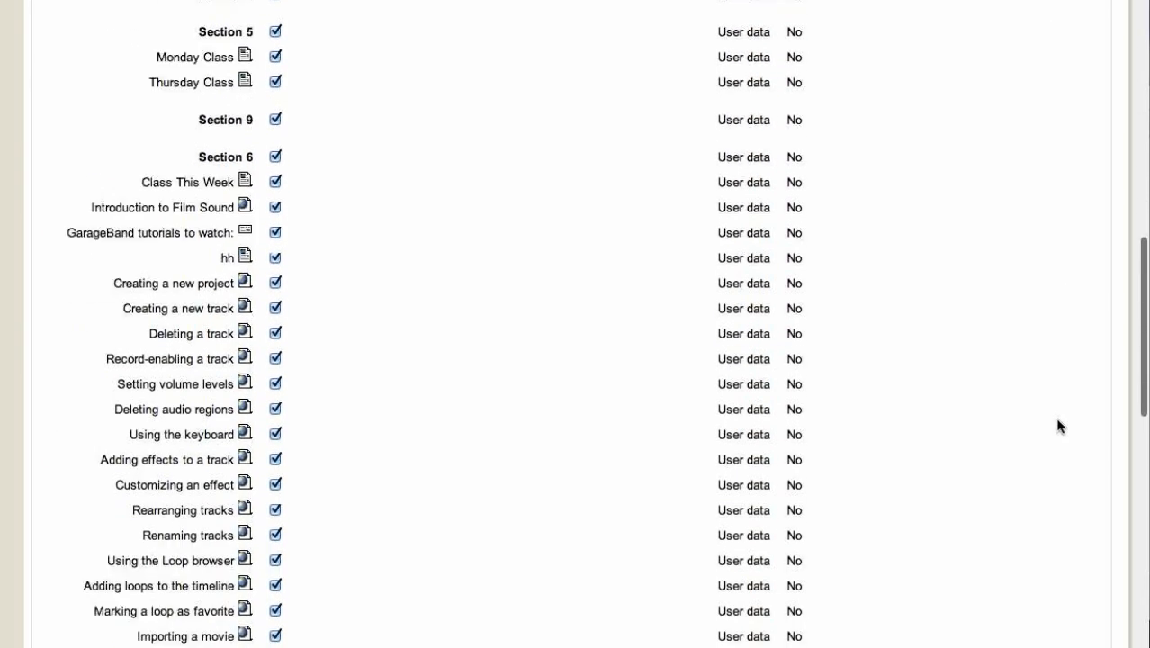
scroll("down", 3)
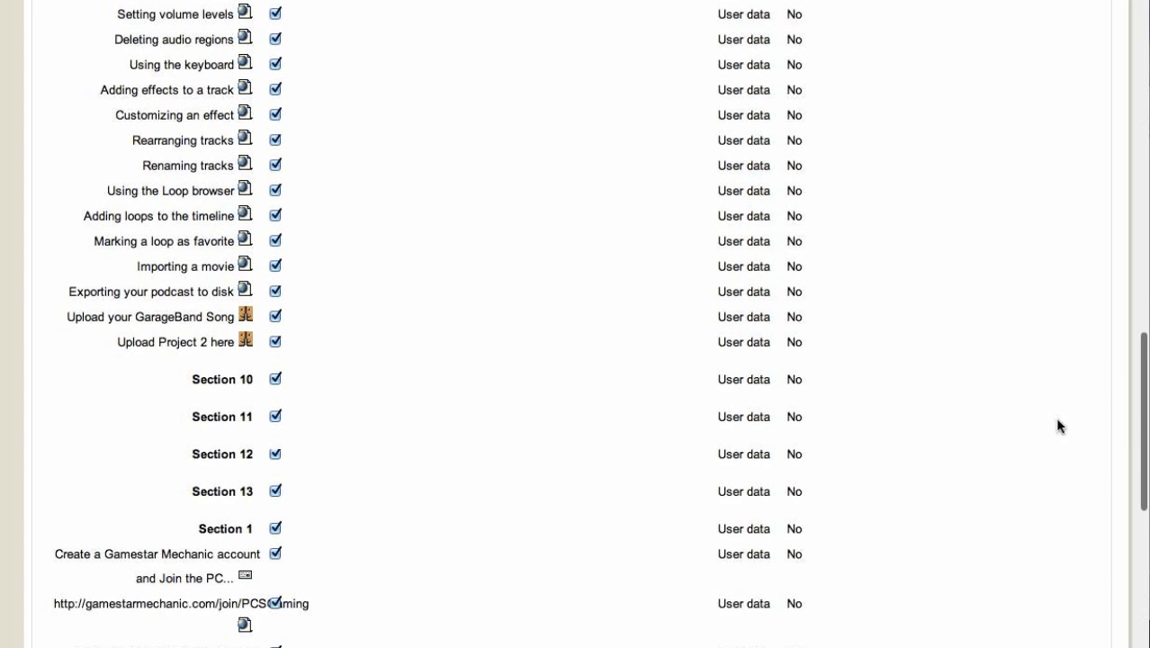
scroll("down", 3)
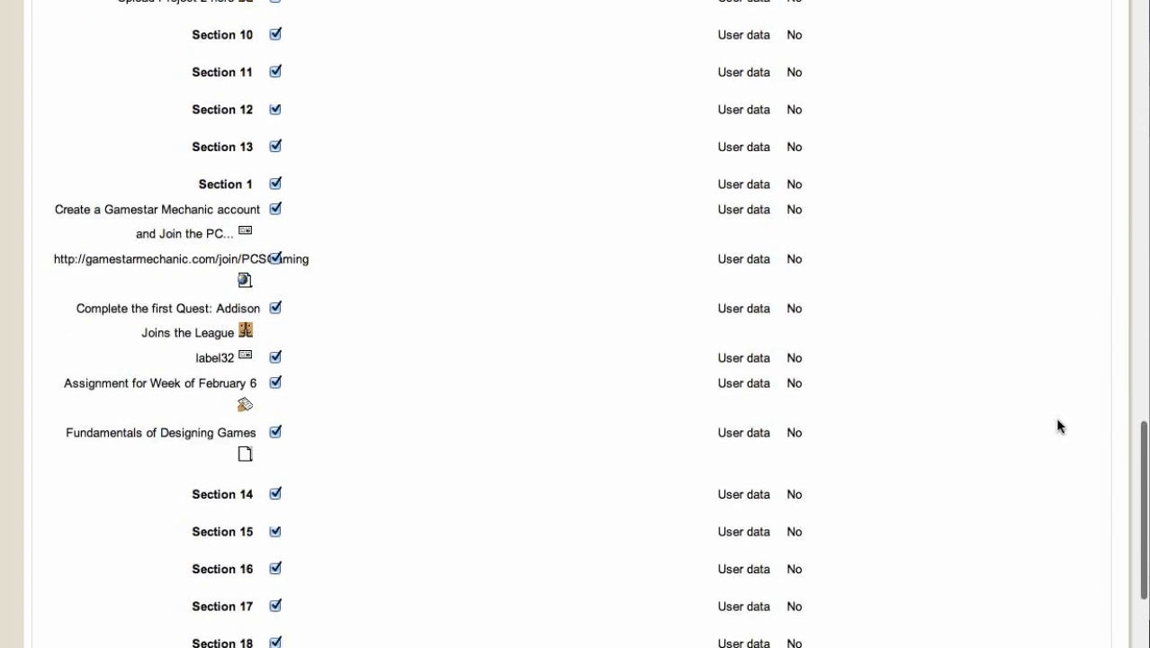
scroll("down", 3)
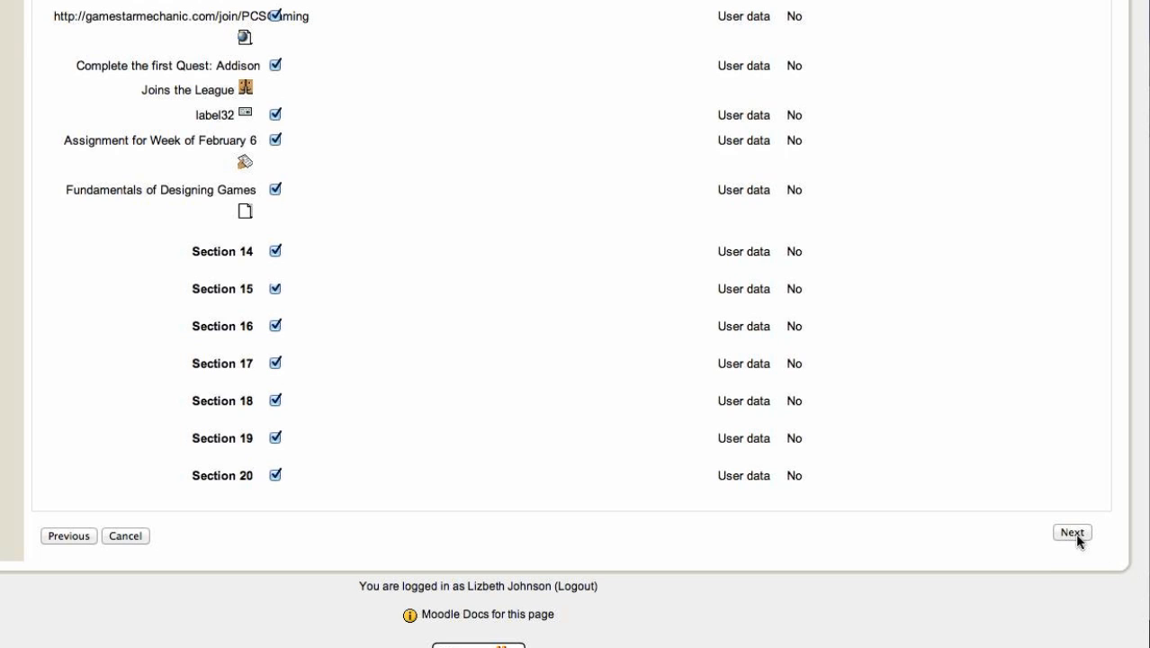
Advance to the Review step and check all Animation sections are included without user data
left_click(1076, 533)
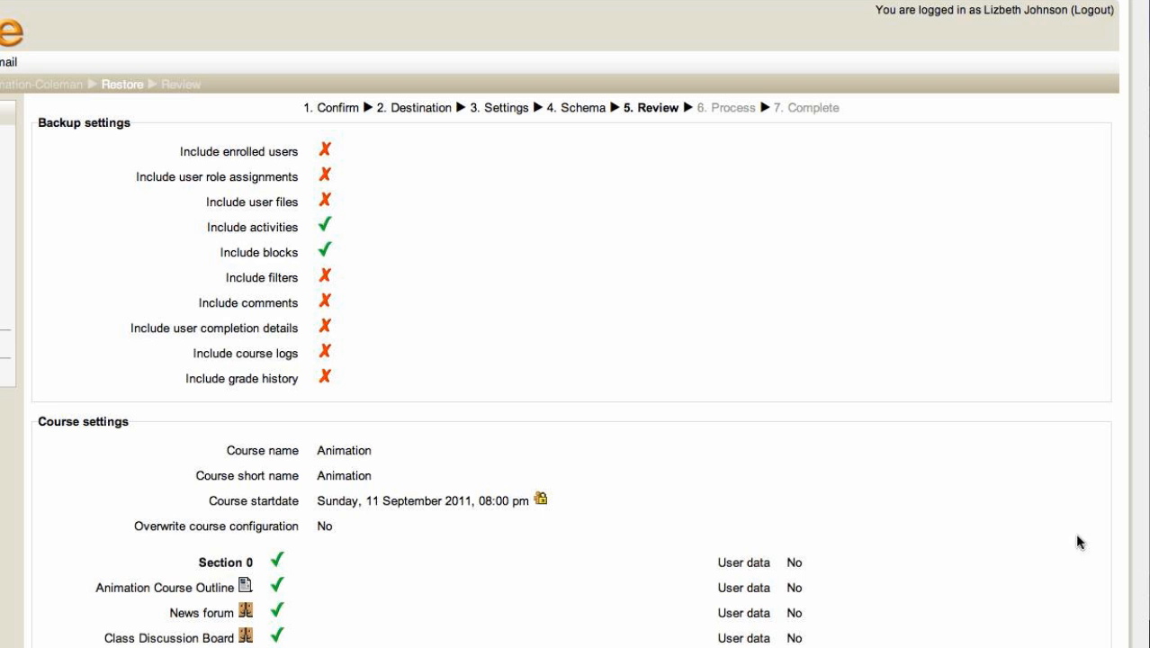
scroll("down", 3)
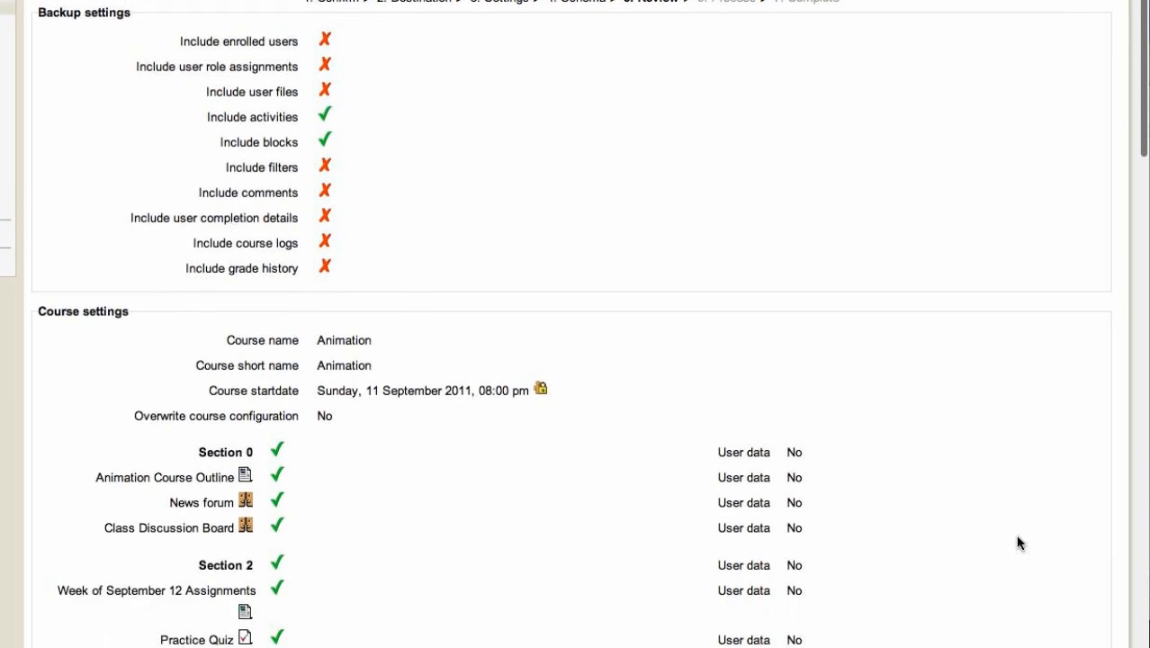
scroll("down", 3)
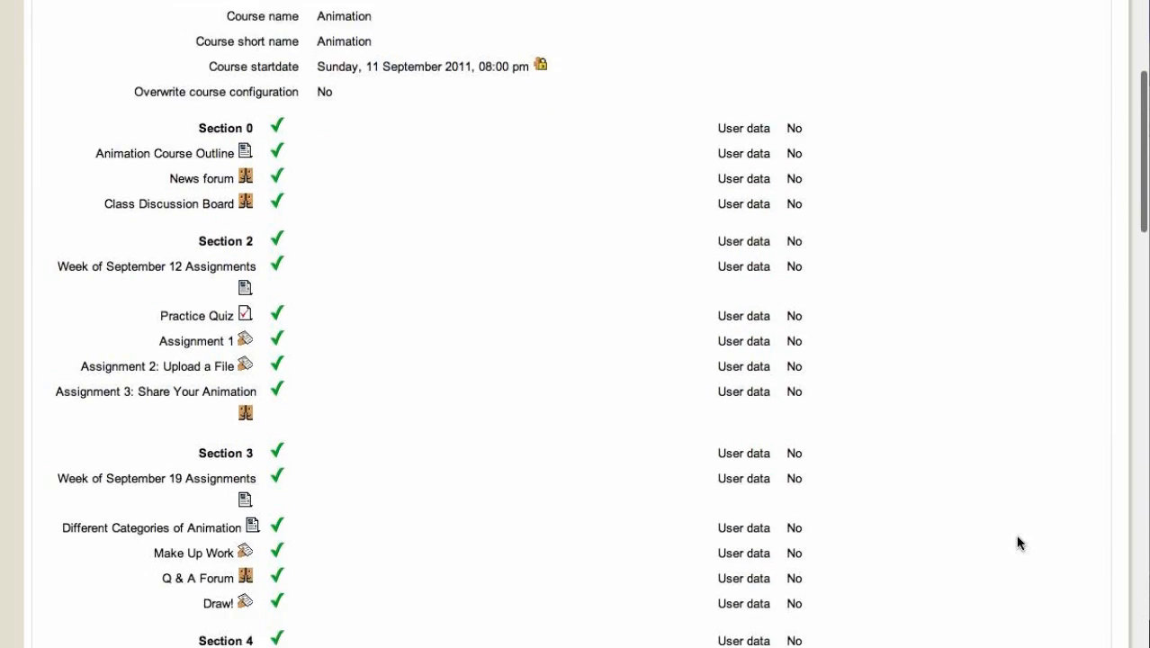
scroll("down", 3)
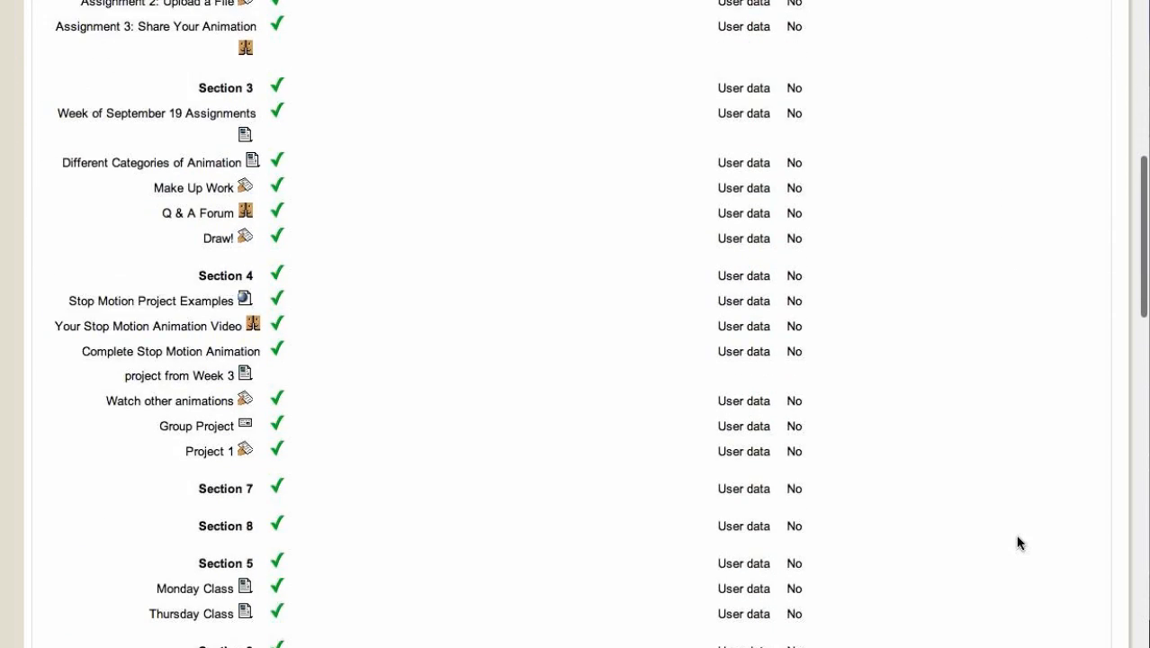
scroll("down", 3)
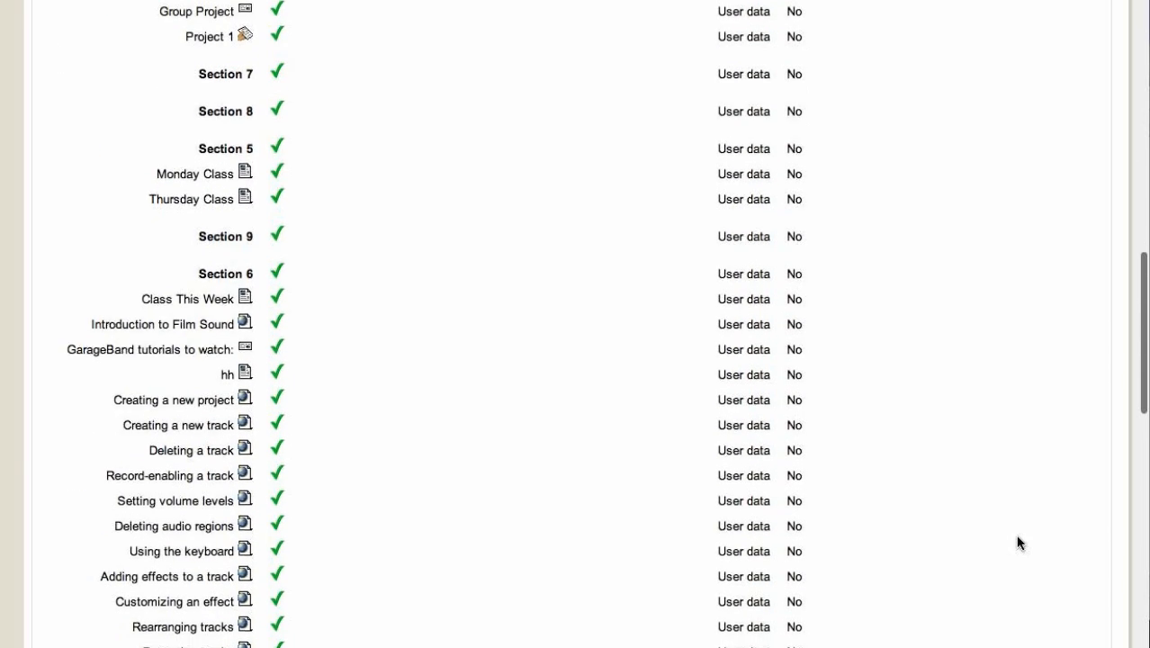
scroll("down", 3)
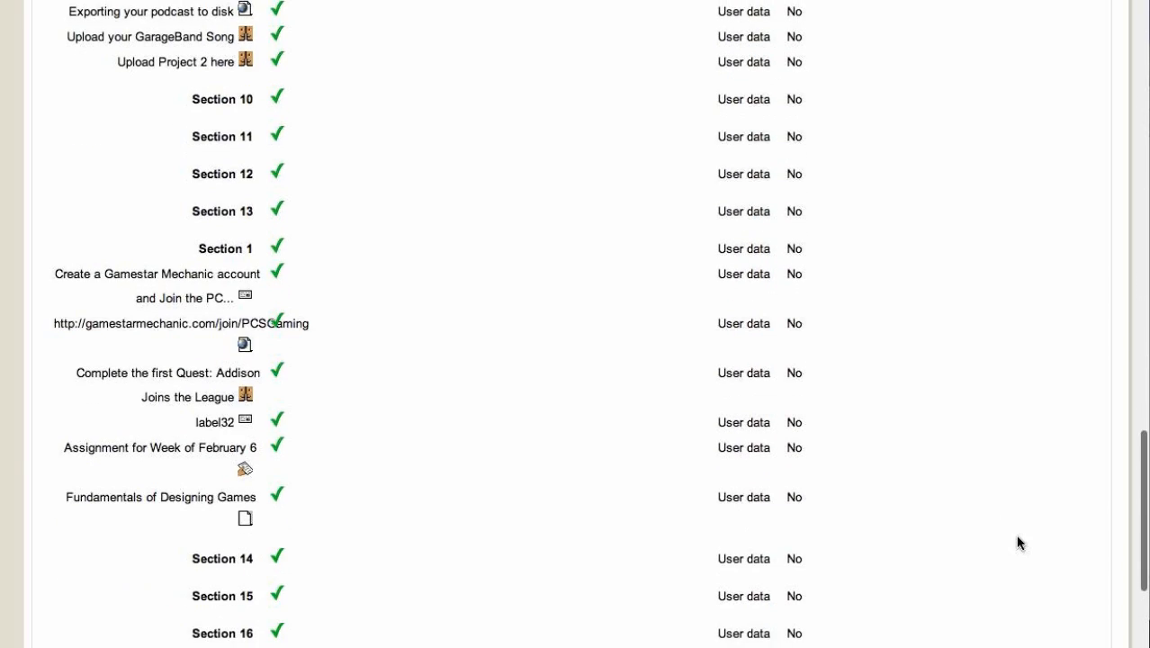
scroll("down", 3)
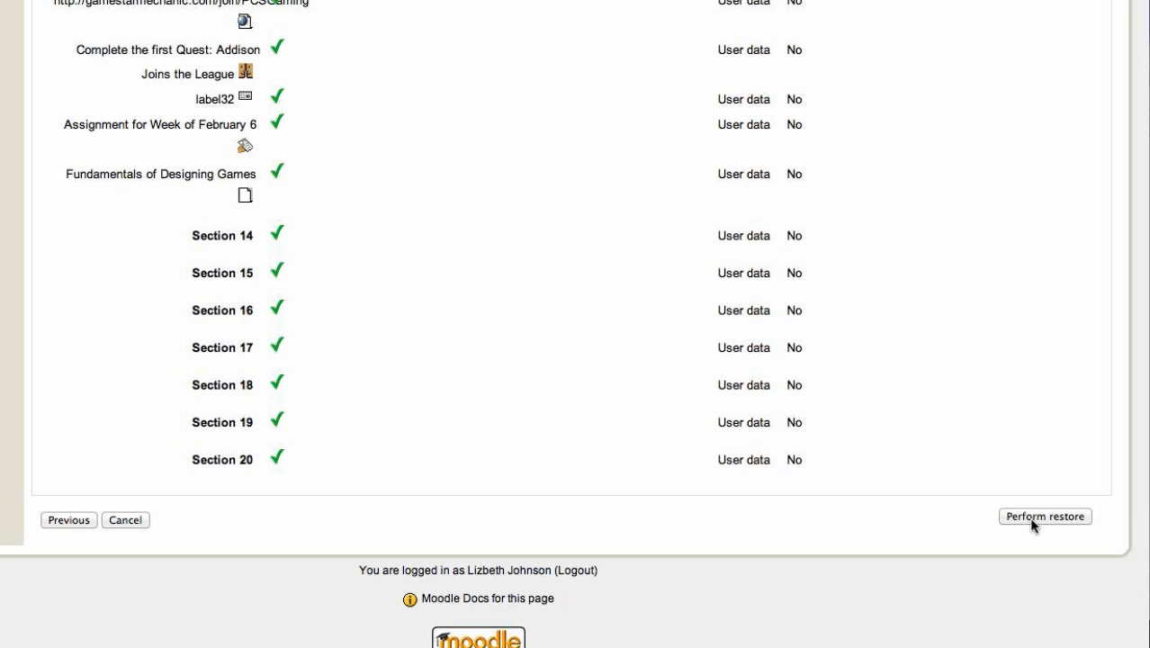
Perform the restore so Moodle reports the Animation backup restored successfully
left_click(1045, 516)
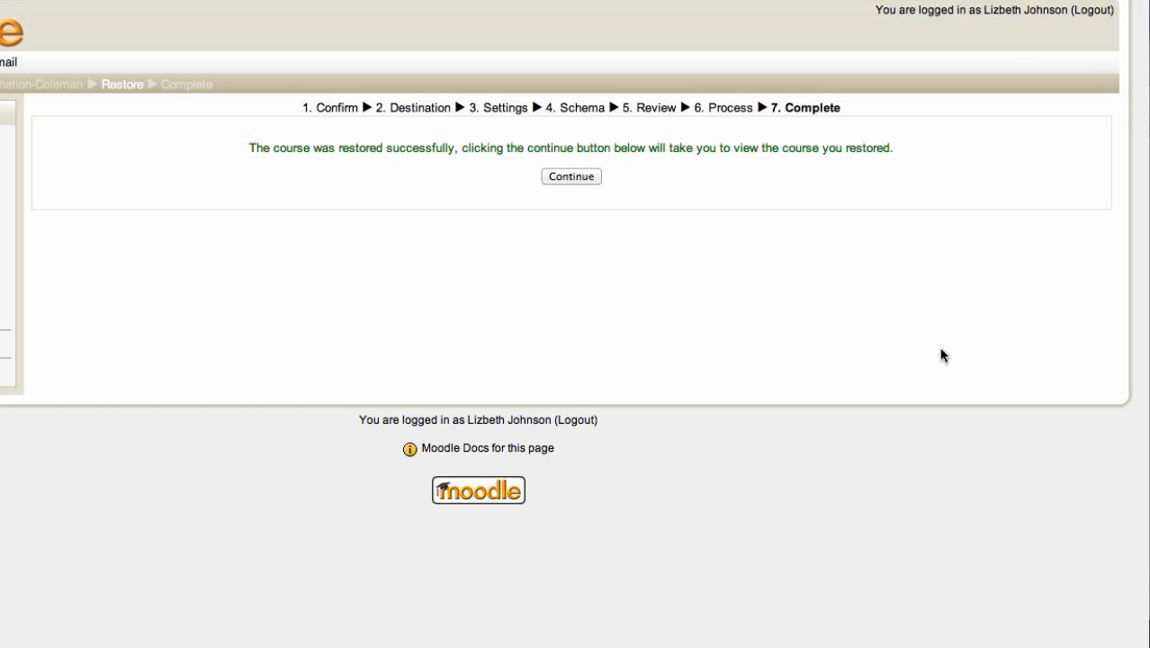
mouse_move(582, 180)
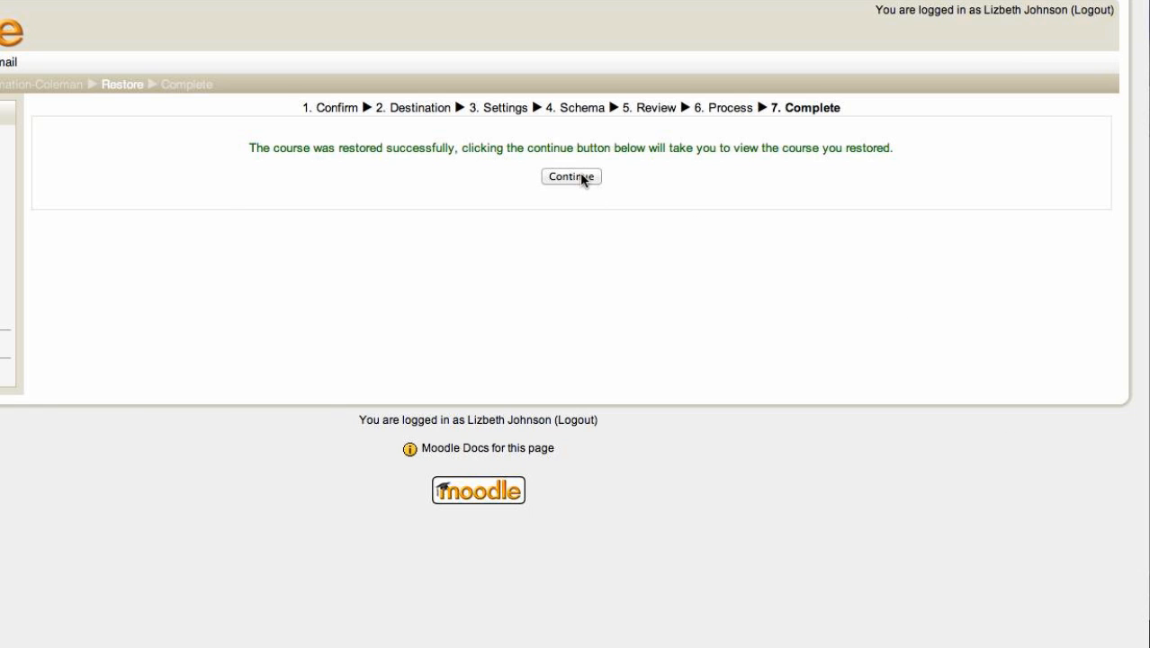
Continue to the restored Animation - Coleman course and look through its imported topics and activities
left_click(571, 176)
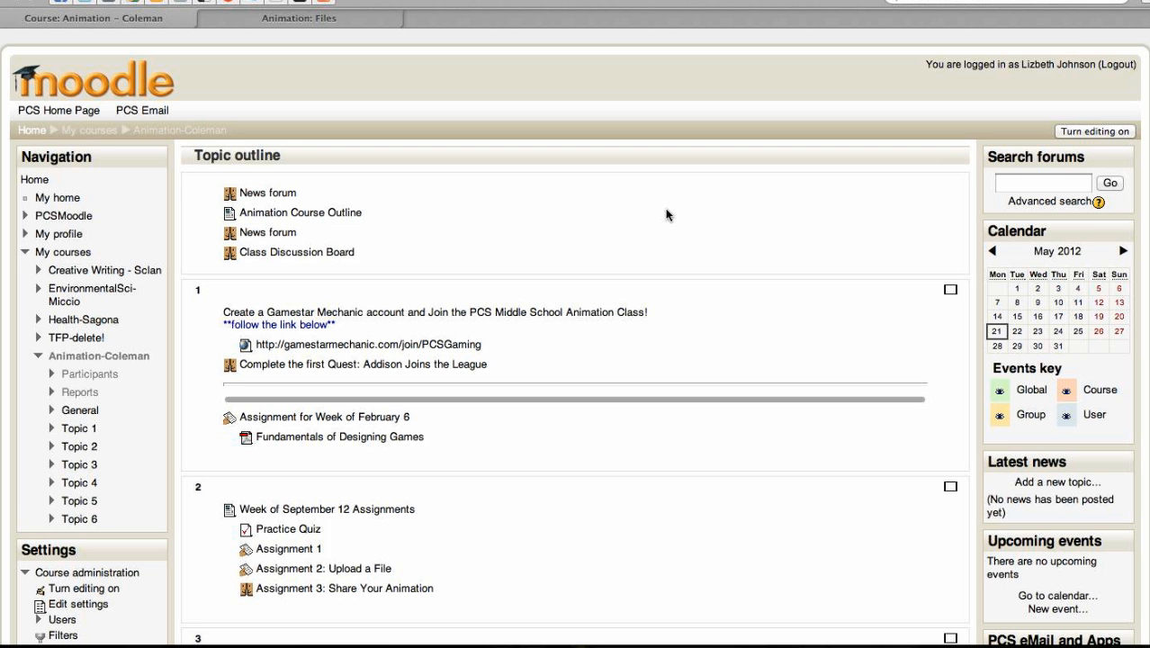
scroll("down", 3)
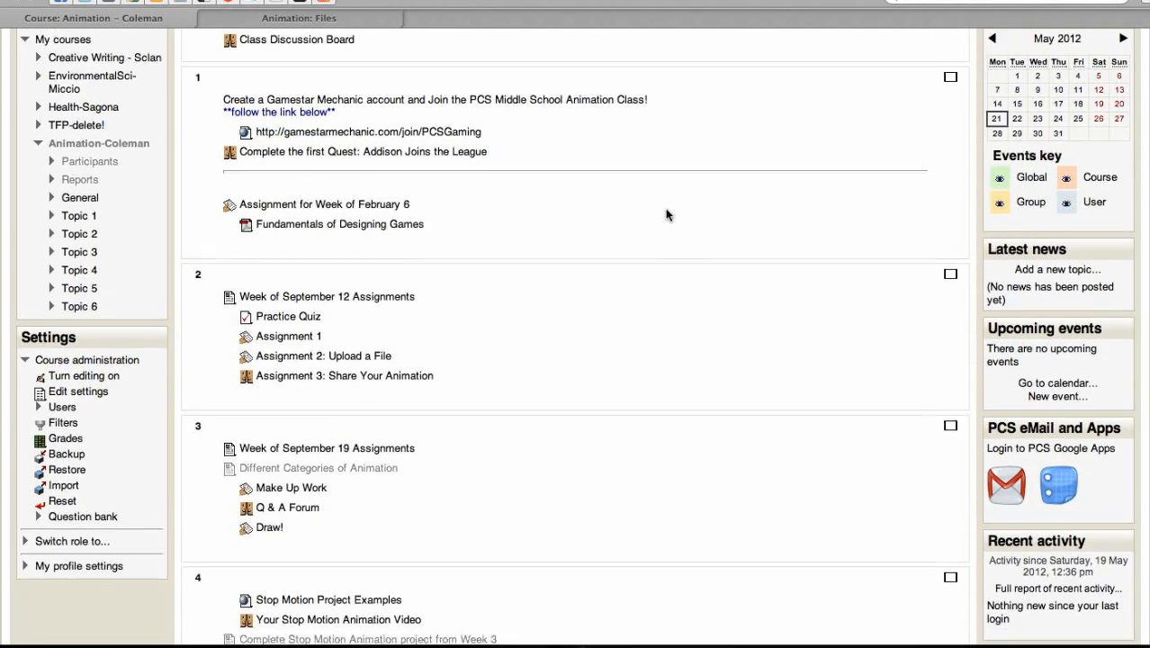
scroll("down", 3)
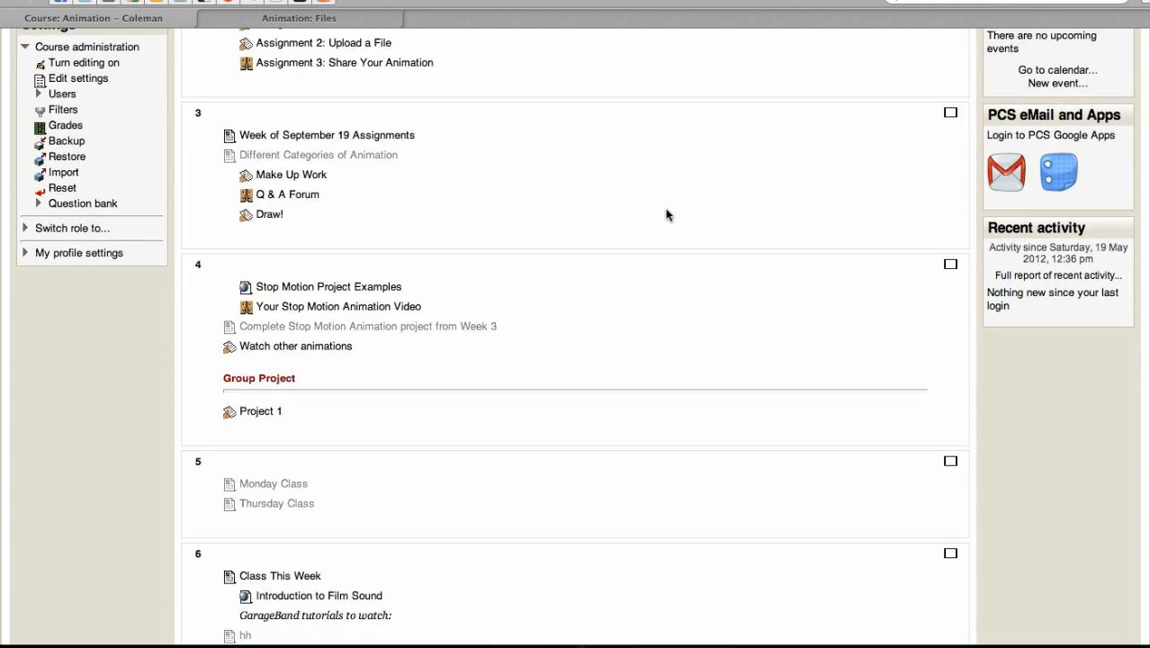
scroll("down", 3)
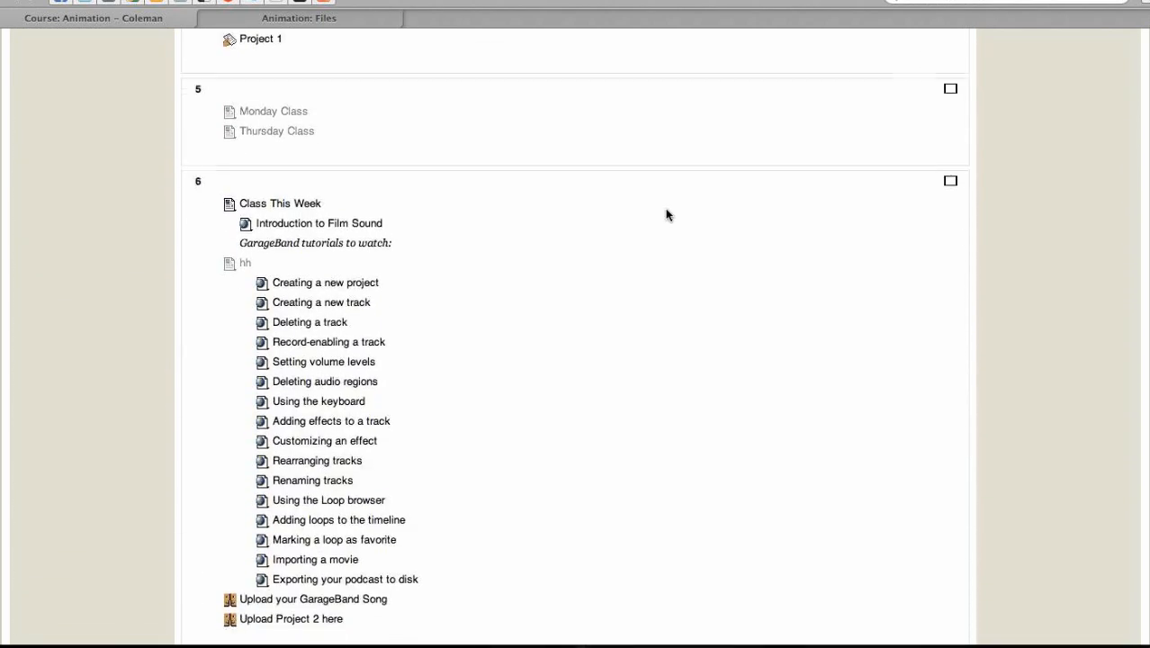